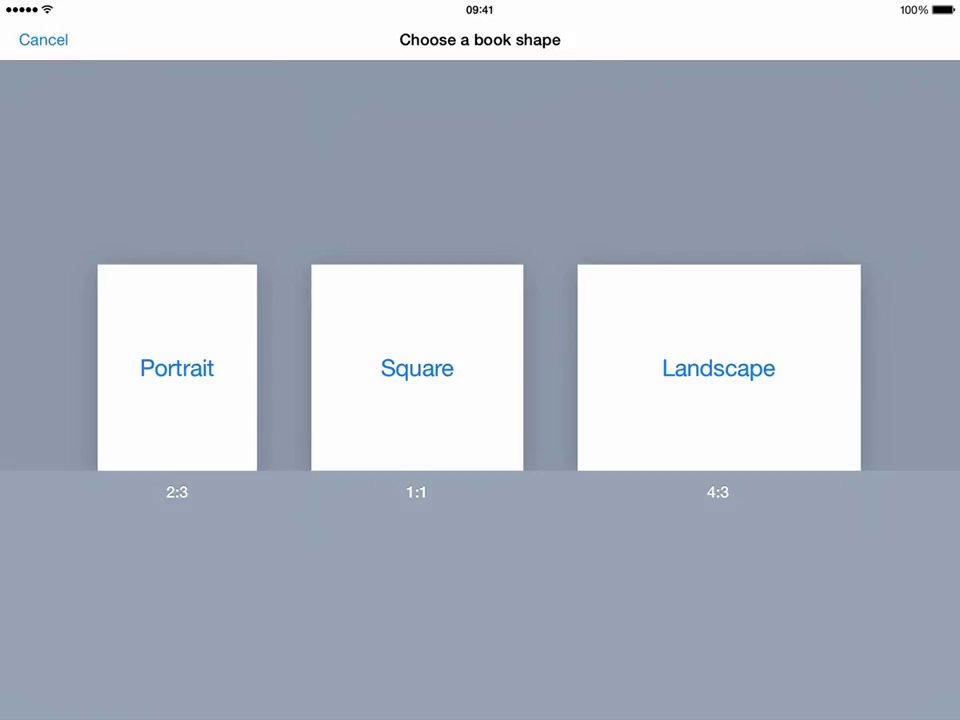
Step: Create a new book in the Portrait (2:3) shape with its blank cover showing
left_click(177, 368)
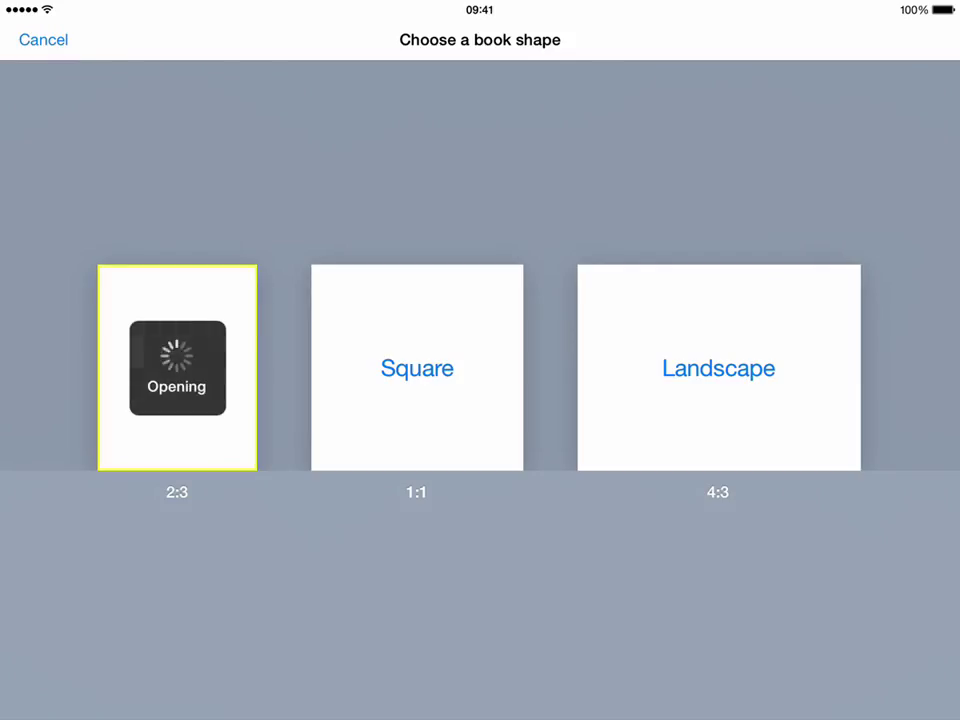
left_click(177, 367)
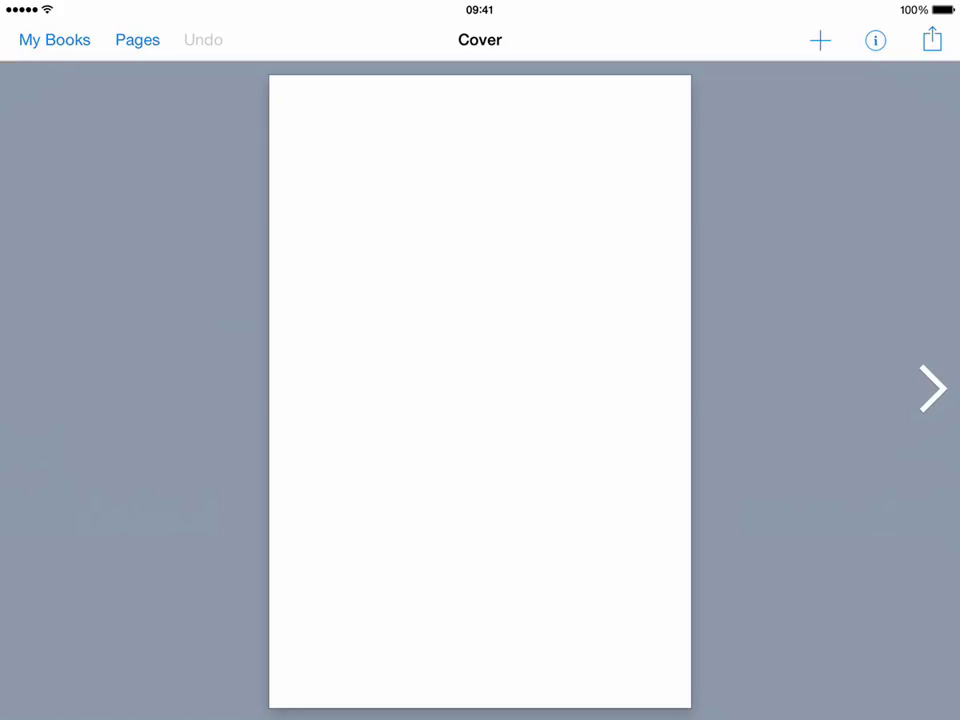
Step: Insert the Earth globe photo from the Camera Roll onto the cover page
left_click(819, 40)
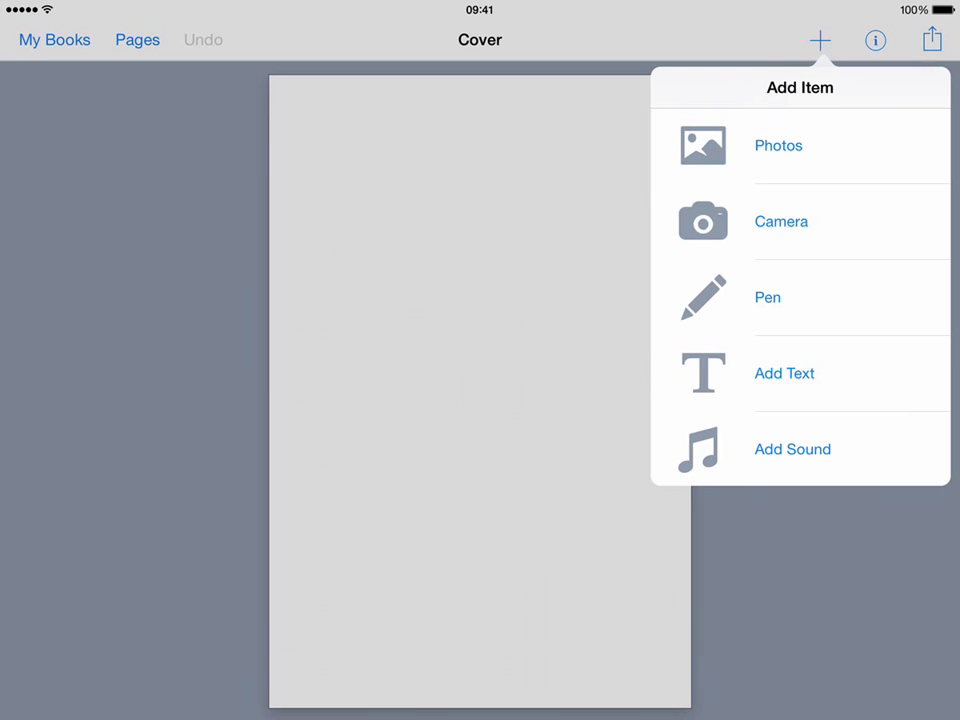
left_click(778, 145)
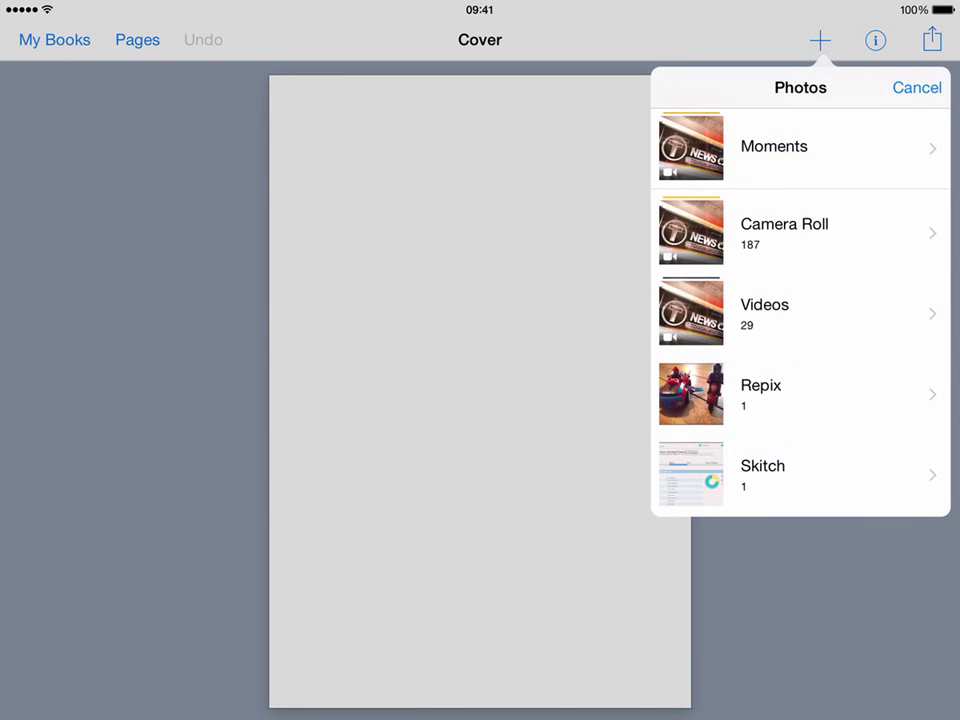
left_click(785, 224)
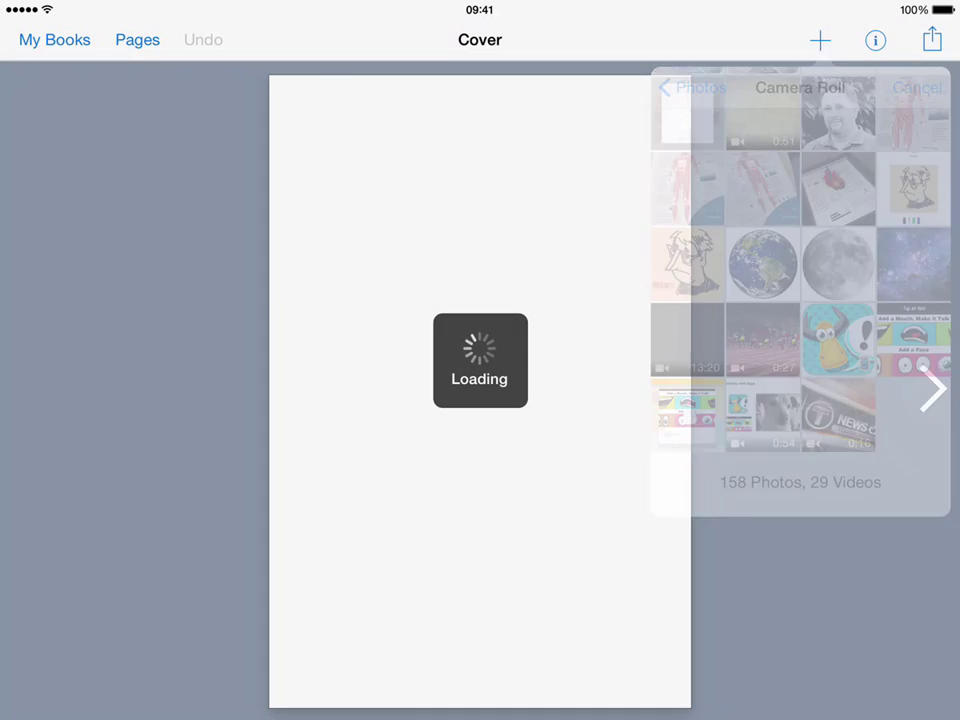
left_click(762, 263)
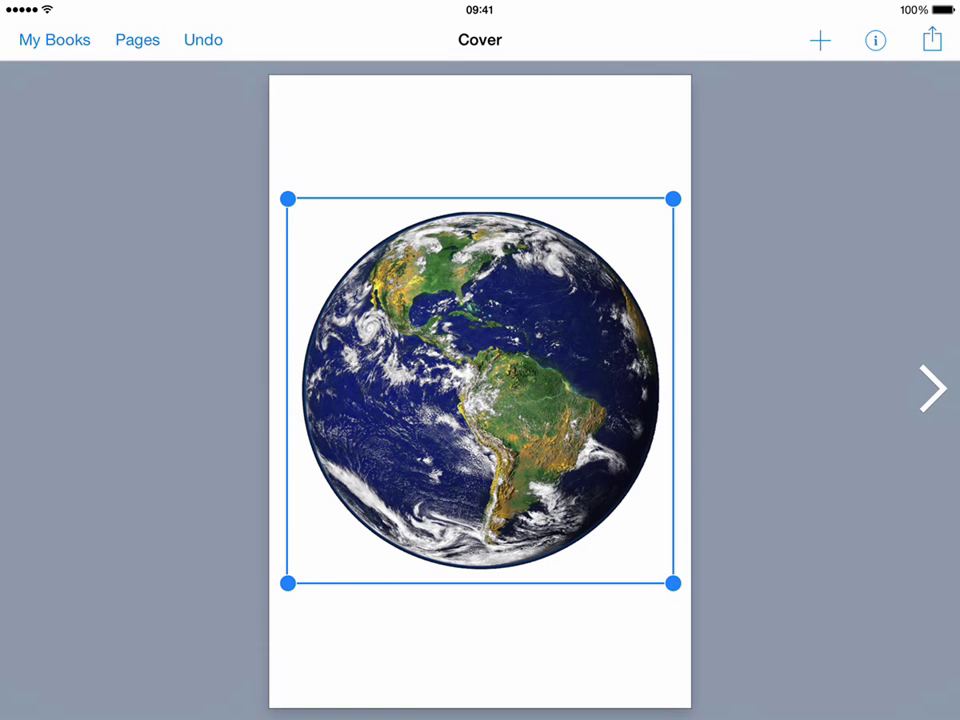
left_click(819, 40)
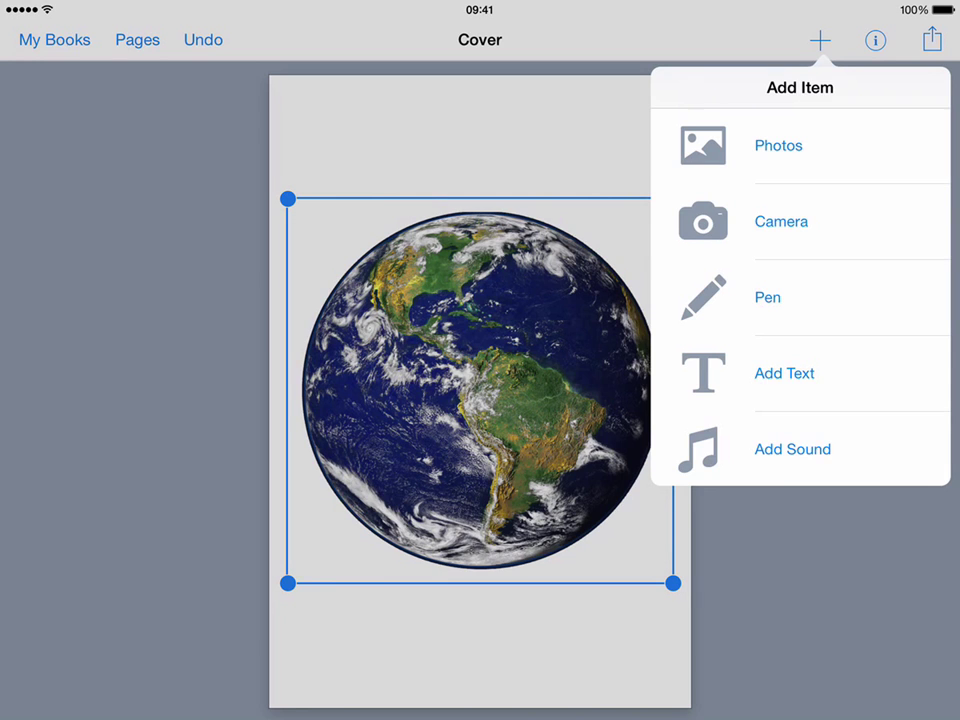
Step: Add a text item reading 'The Earth' to the cover
left_click(784, 373)
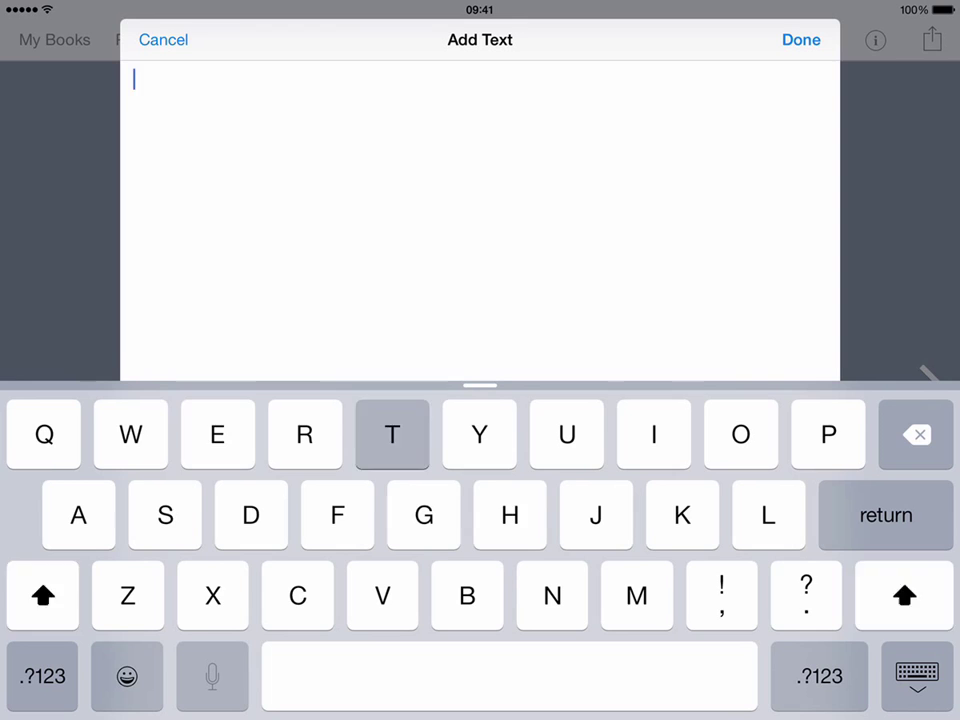
type("The Earth")
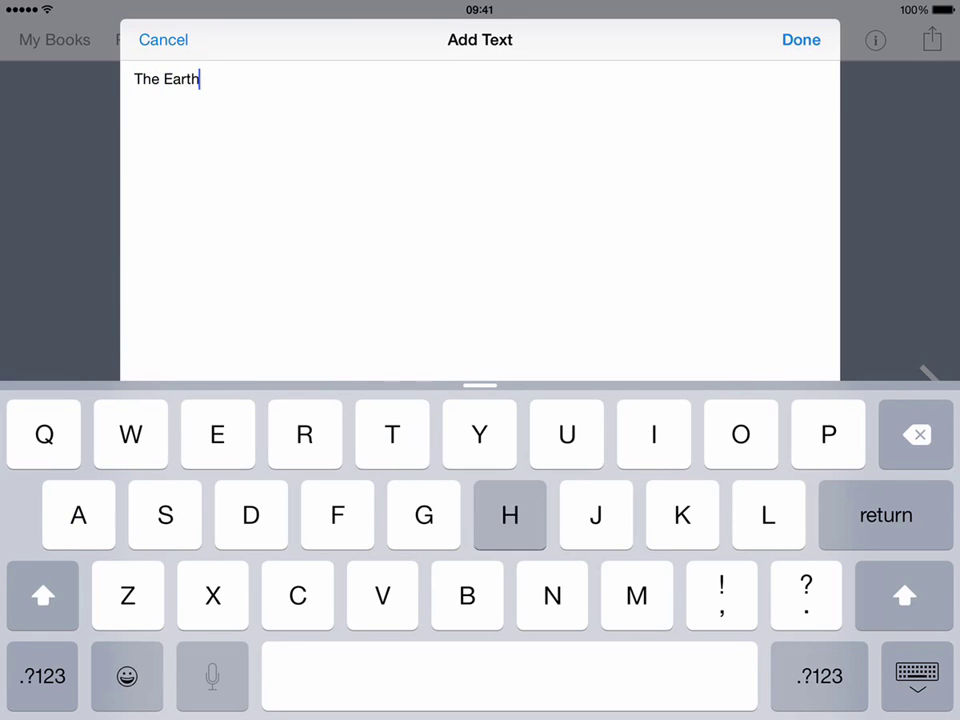
left_click(800, 40)
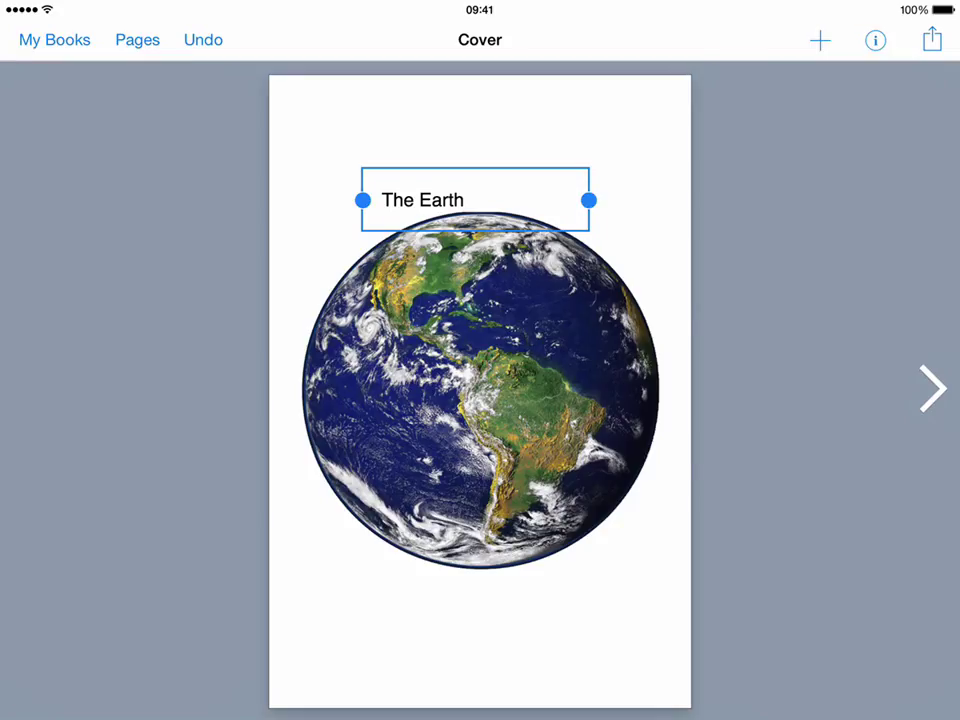
left_click(874, 40)
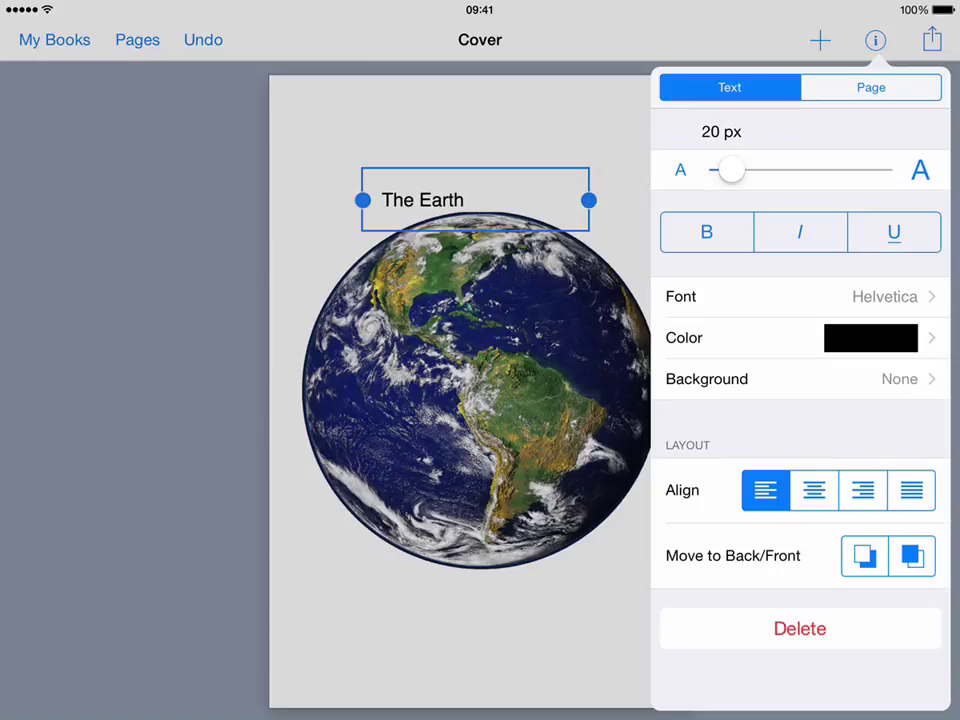
left_click(875, 40)
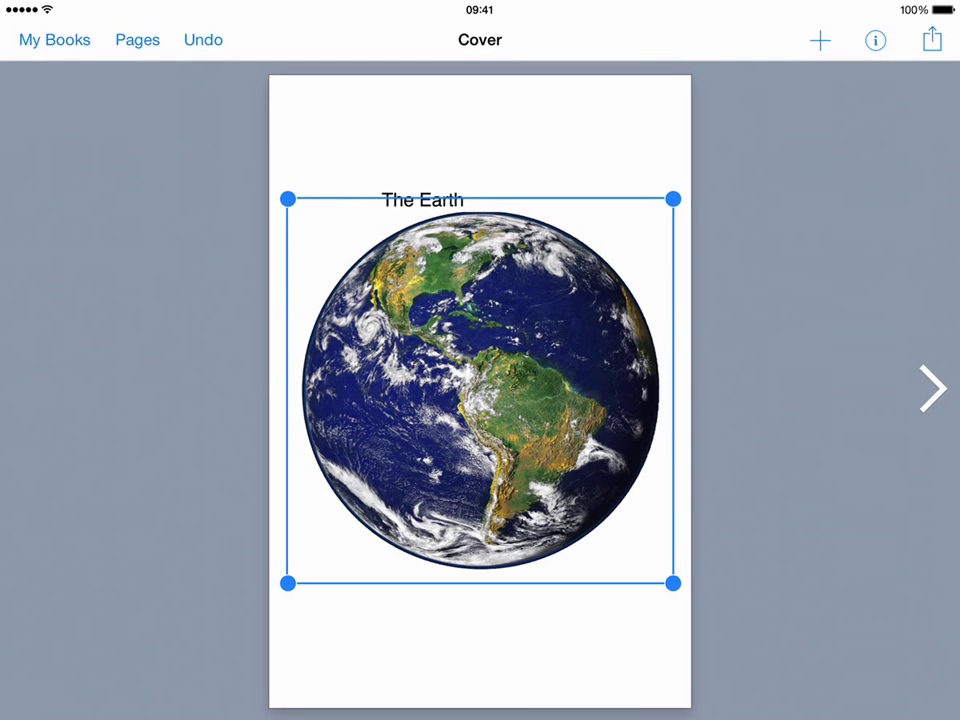
left_click(874, 40)
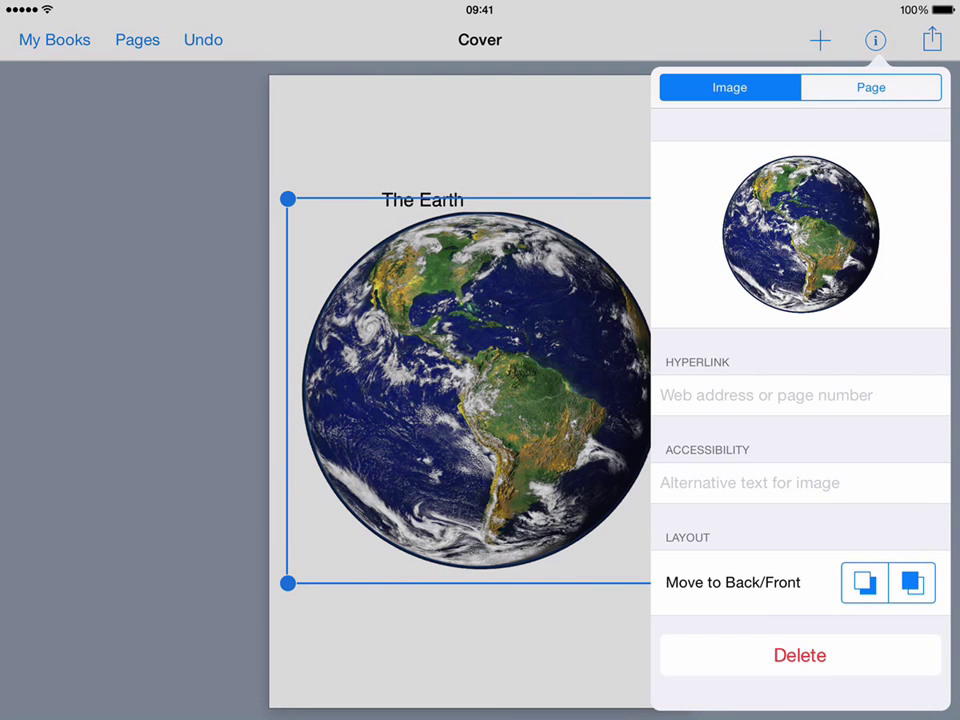
left_click(875, 40)
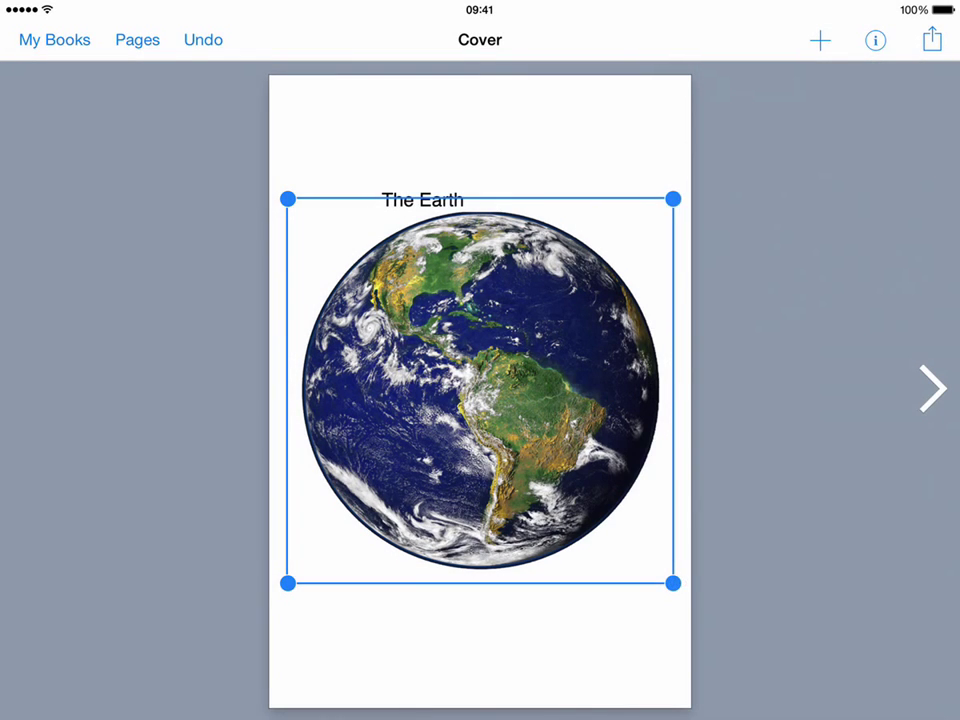
left_click(422, 200)
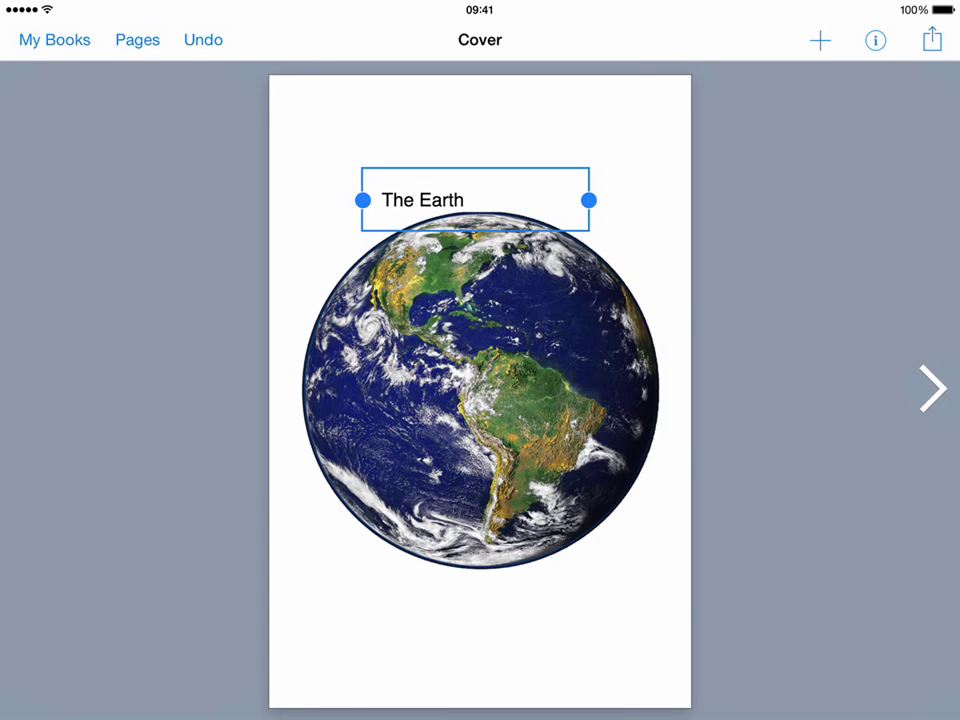
Step: Adjust the title's text size and set its font to Futura
left_click(874, 40)
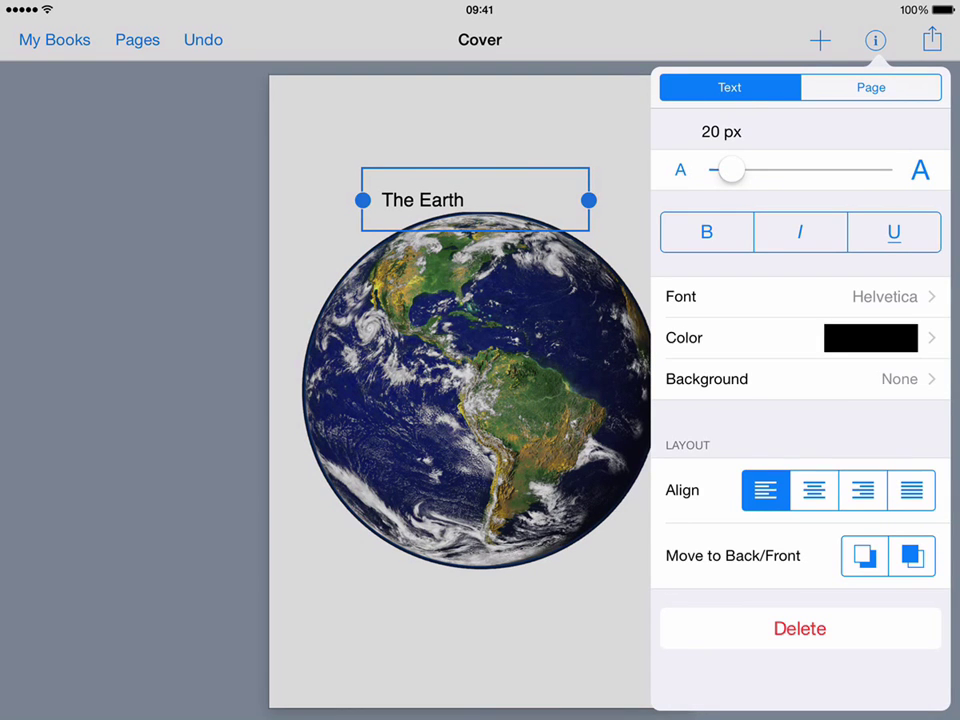
left_click_drag(730, 169, 787, 169)
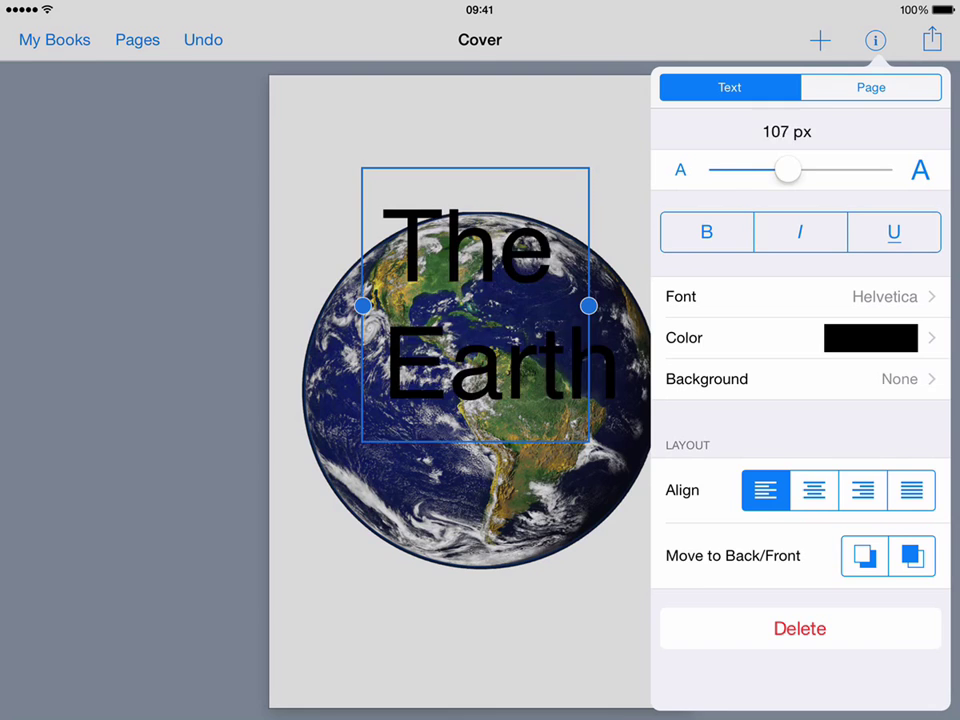
left_click_drag(788, 169, 738, 169)
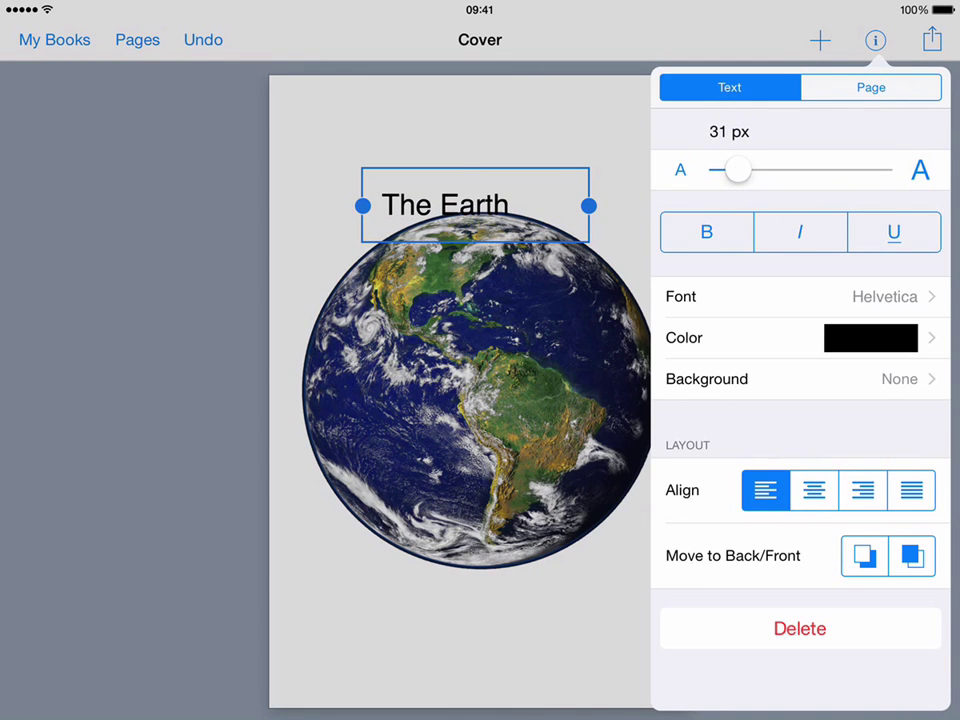
left_click(800, 296)
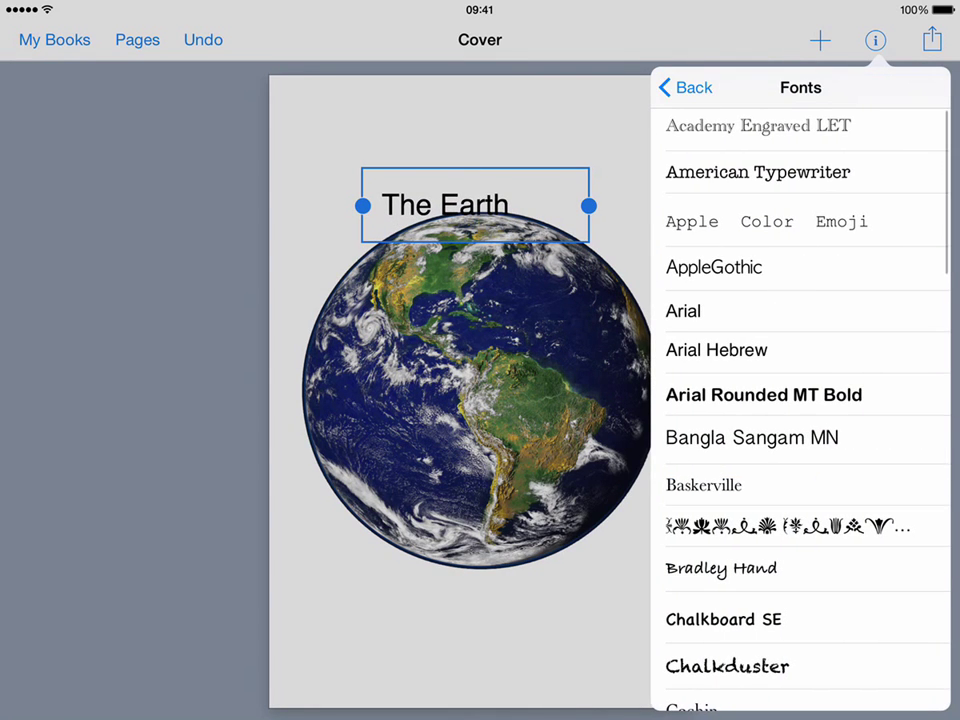
scroll("down", 3)
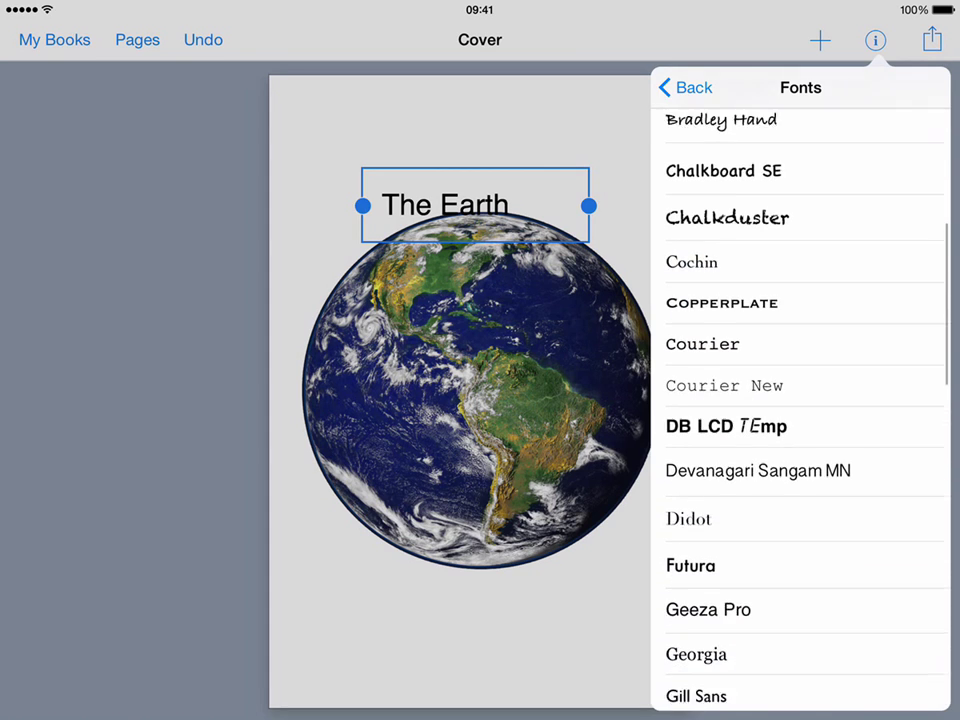
left_click(690, 354)
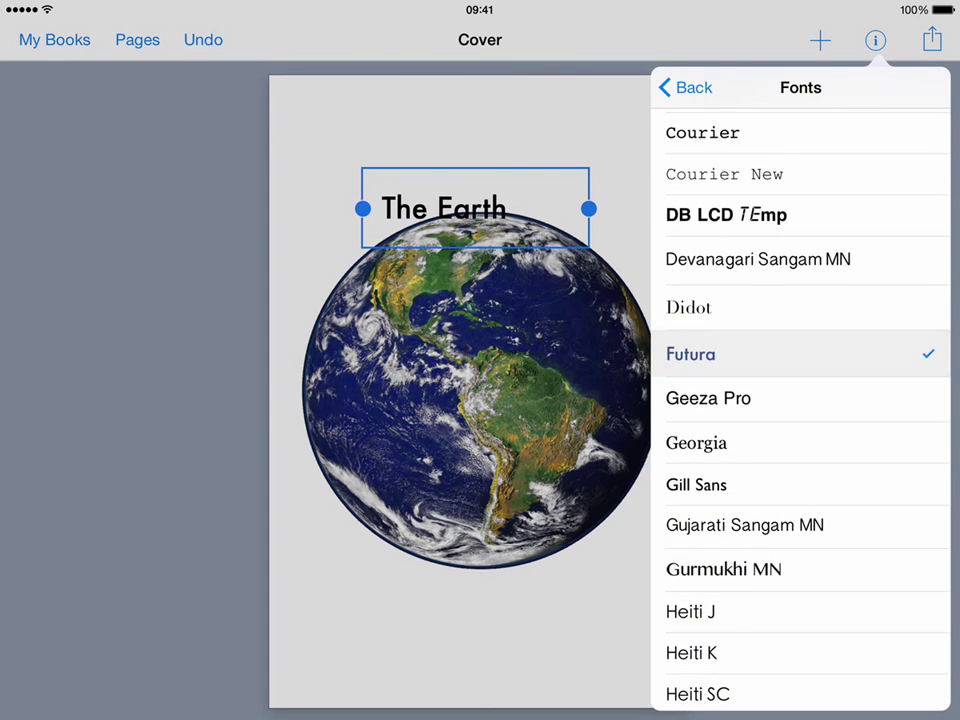
Step: Centre the title text and enlarge it to about 73 px
left_click(684, 87)
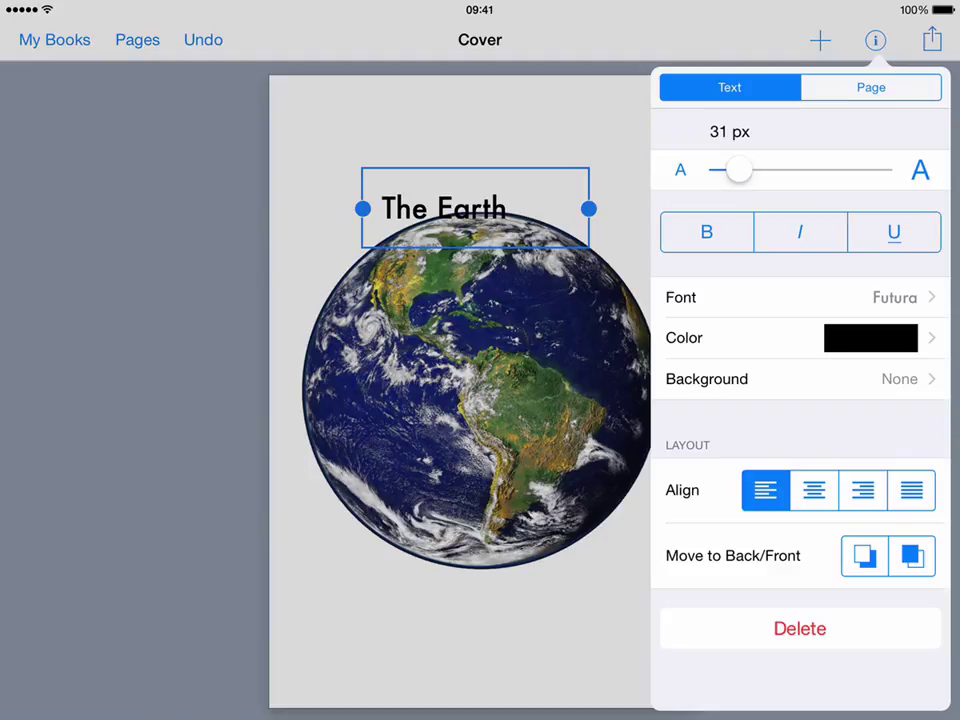
left_click(813, 490)
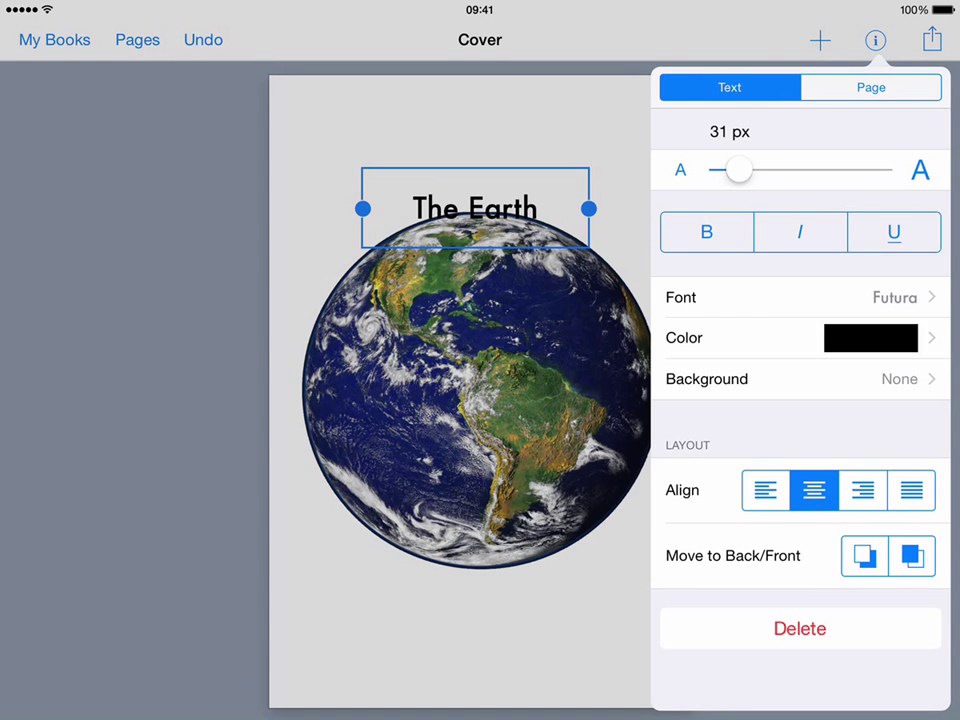
left_click(870, 338)
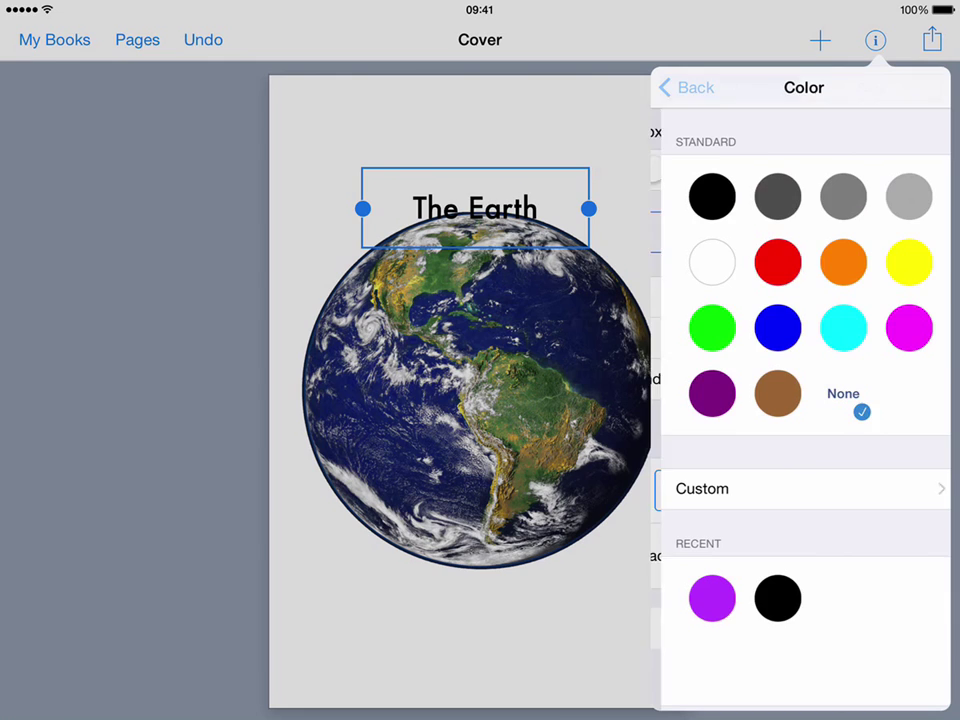
left_click(712, 327)
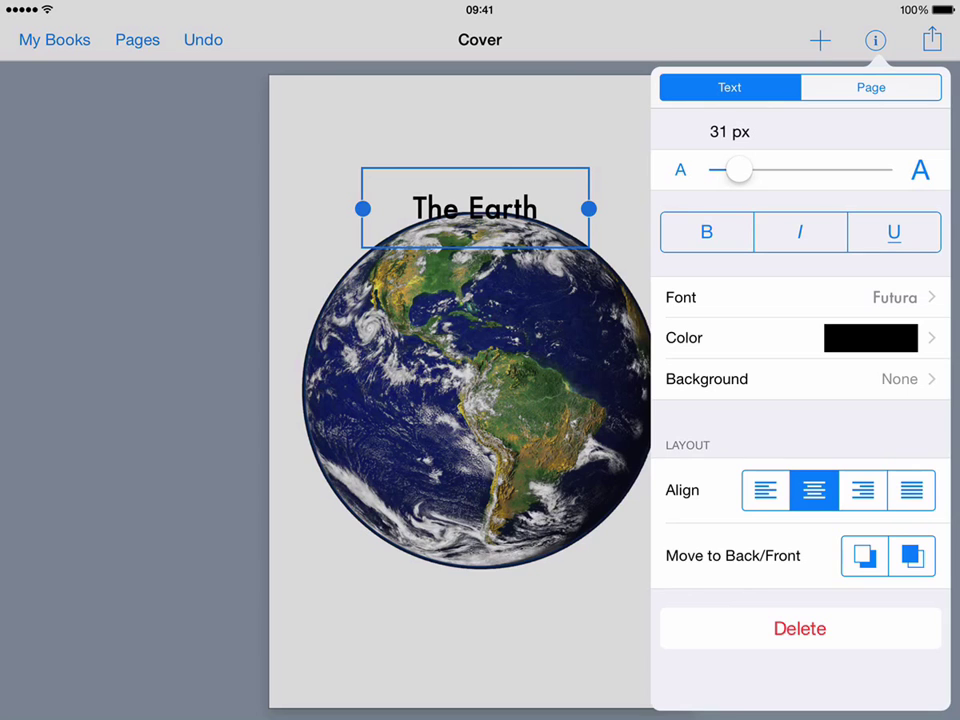
left_click_drag(738, 169, 758, 169)
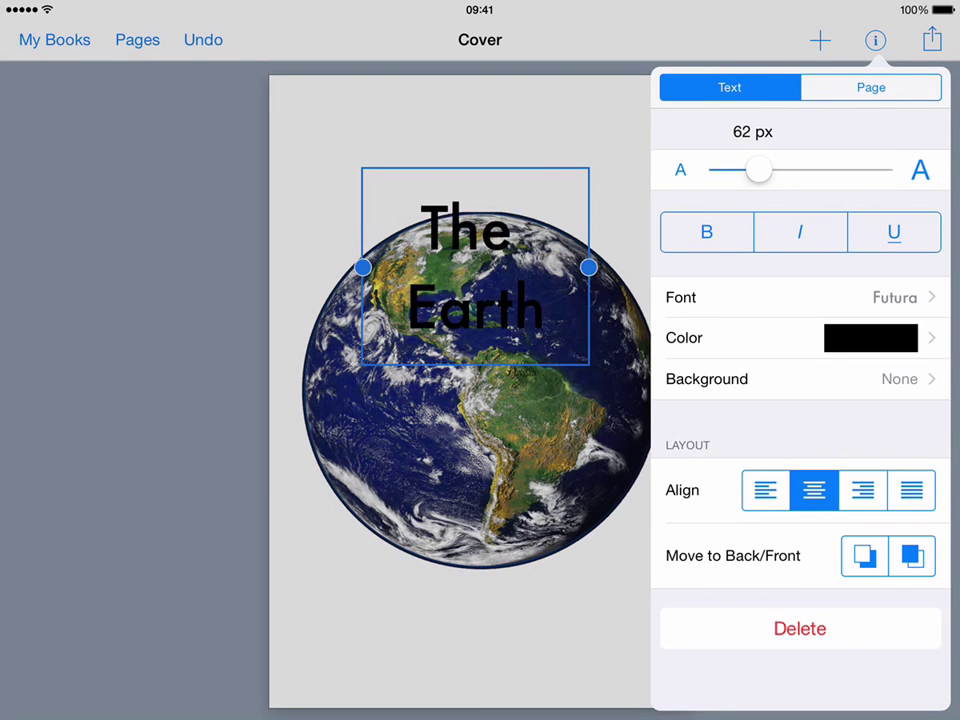
left_click_drag(758, 169, 765, 169)
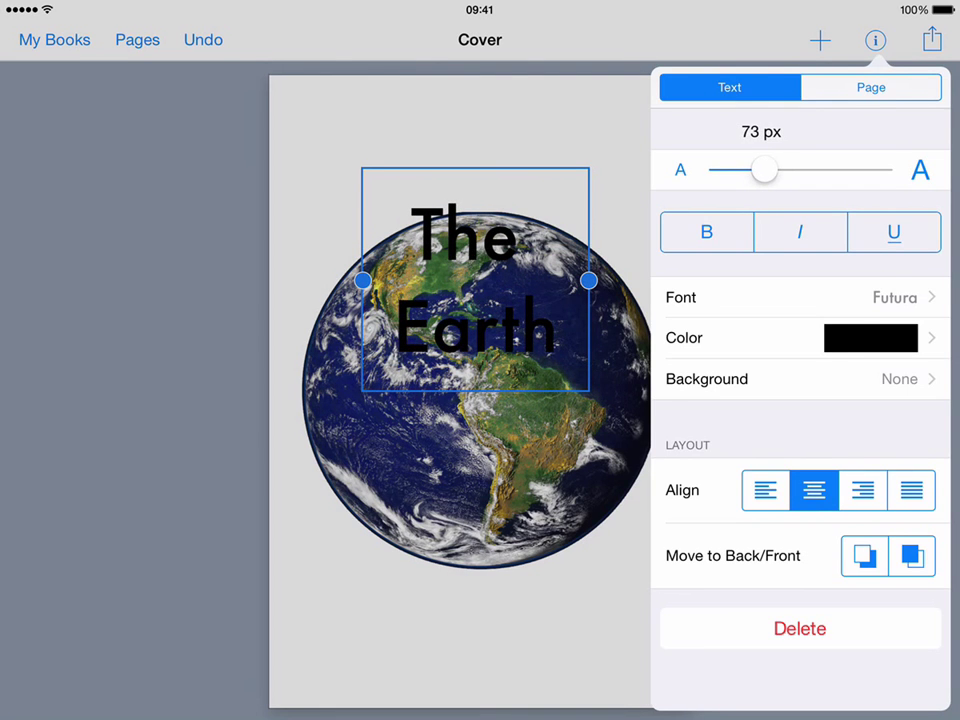
Step: Position 'The Earth' on one line near the top edge of the cover
left_click(875, 40)
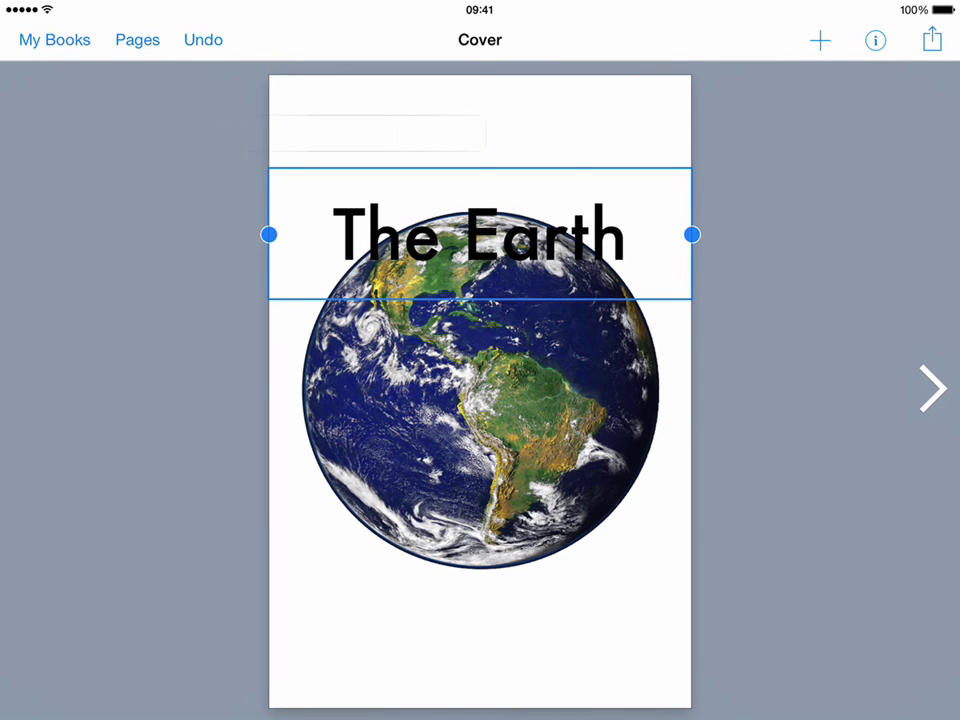
left_click_drag(480, 235, 480, 150)
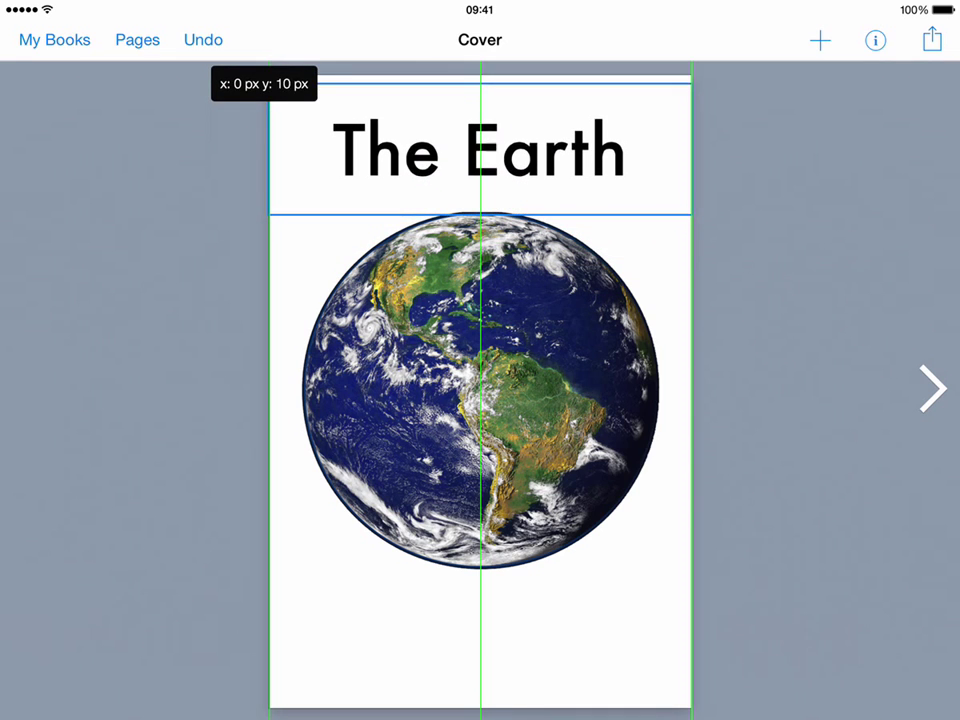
left_click(479, 151)
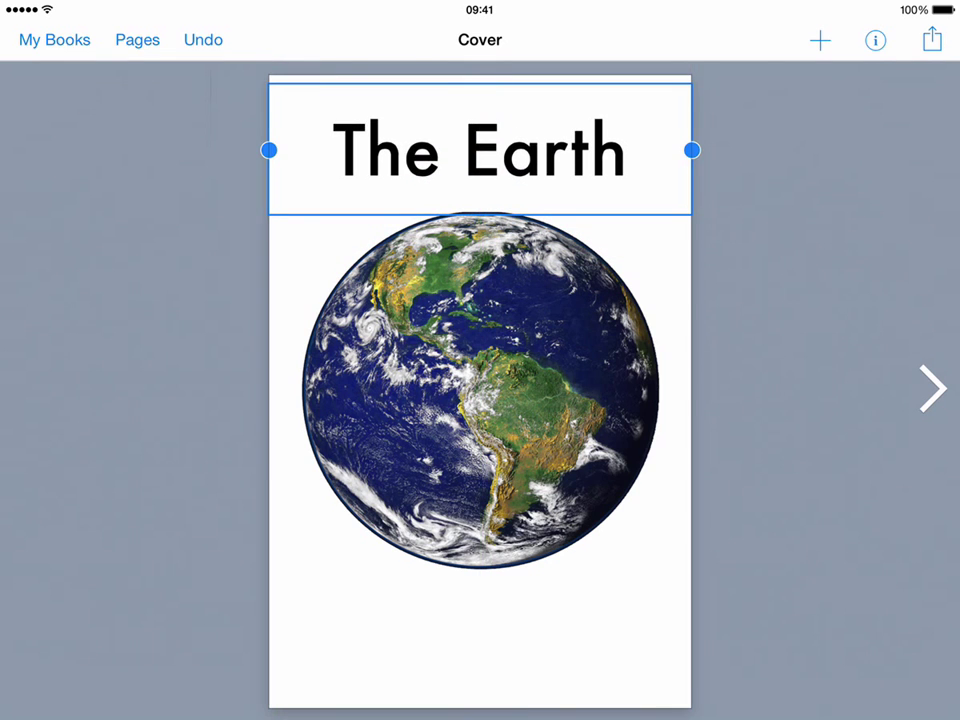
left_click_drag(480, 150, 480, 171)
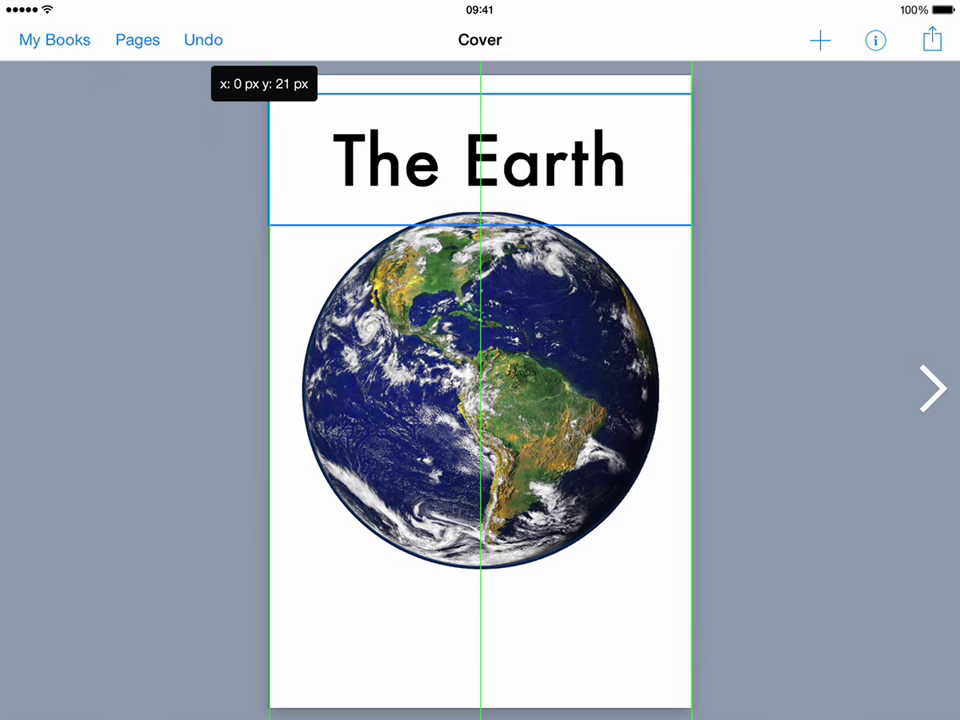
left_click(480, 161)
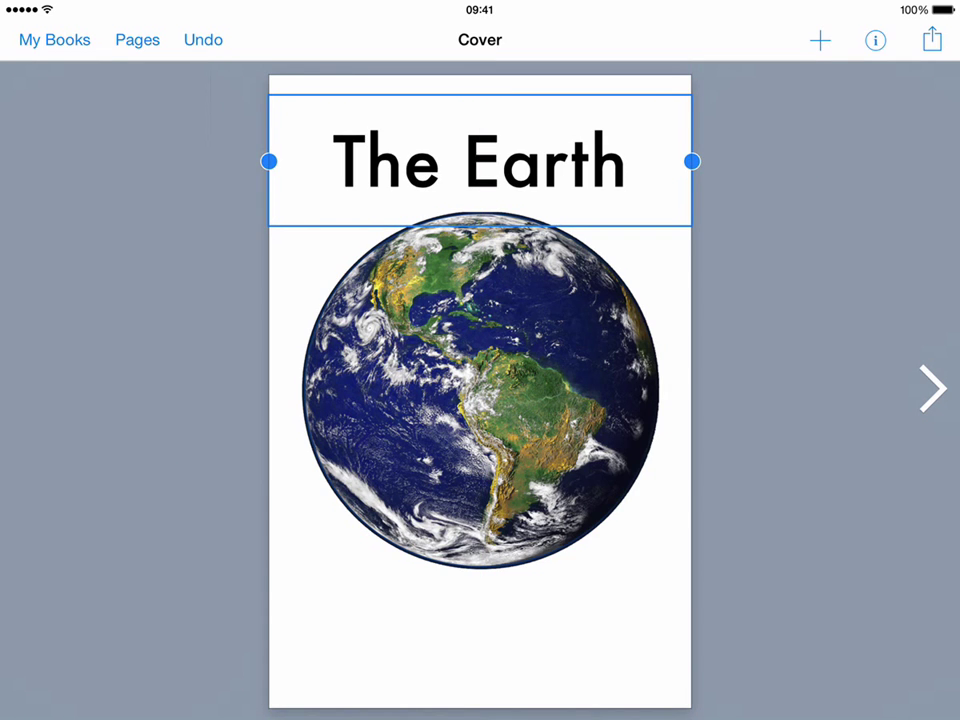
Step: Add a second text item reading 'By Mark' to the cover
double_click(480, 161)
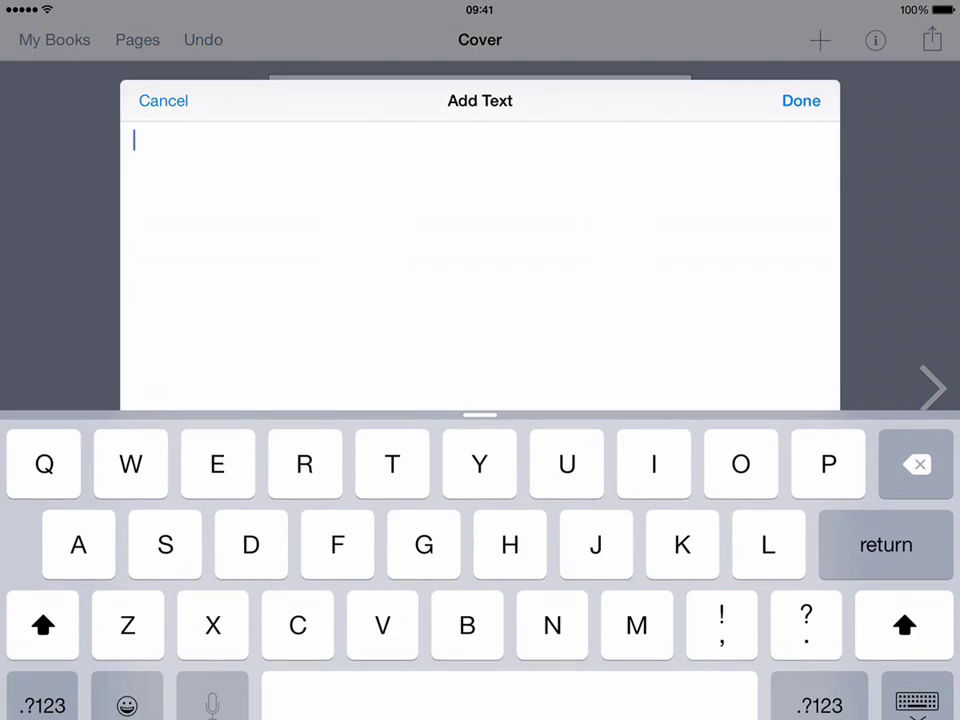
type("By")
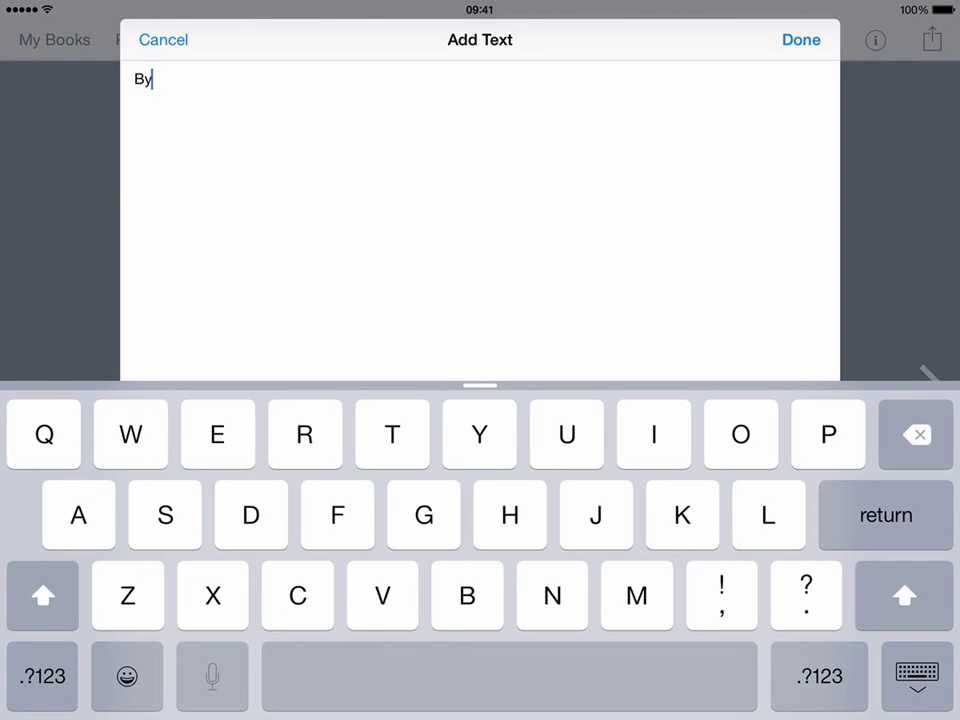
type("Mark")
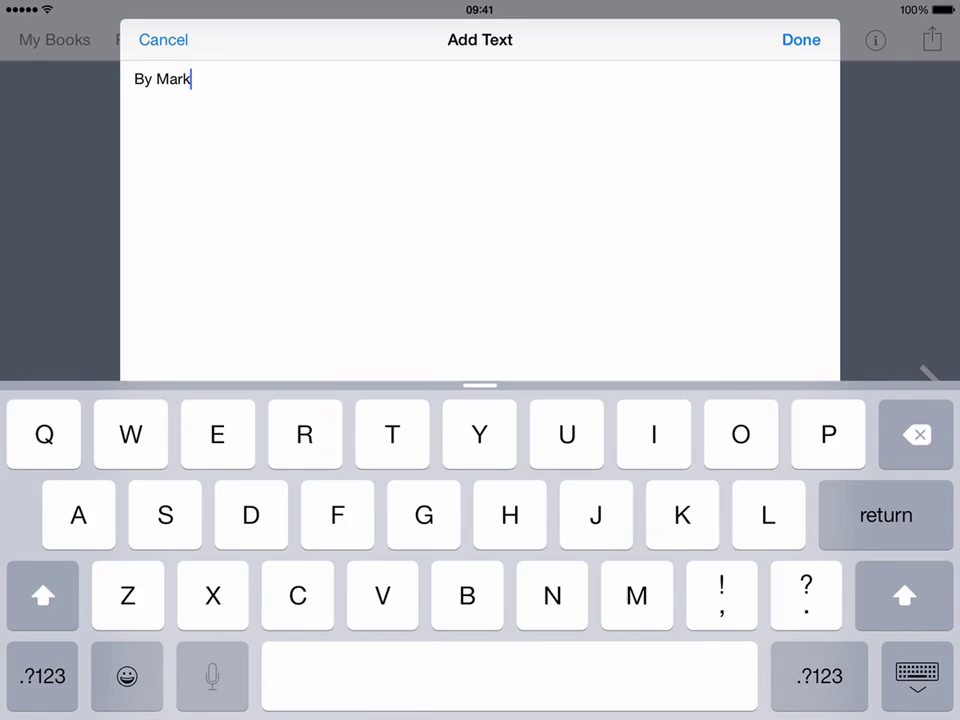
left_click(800, 39)
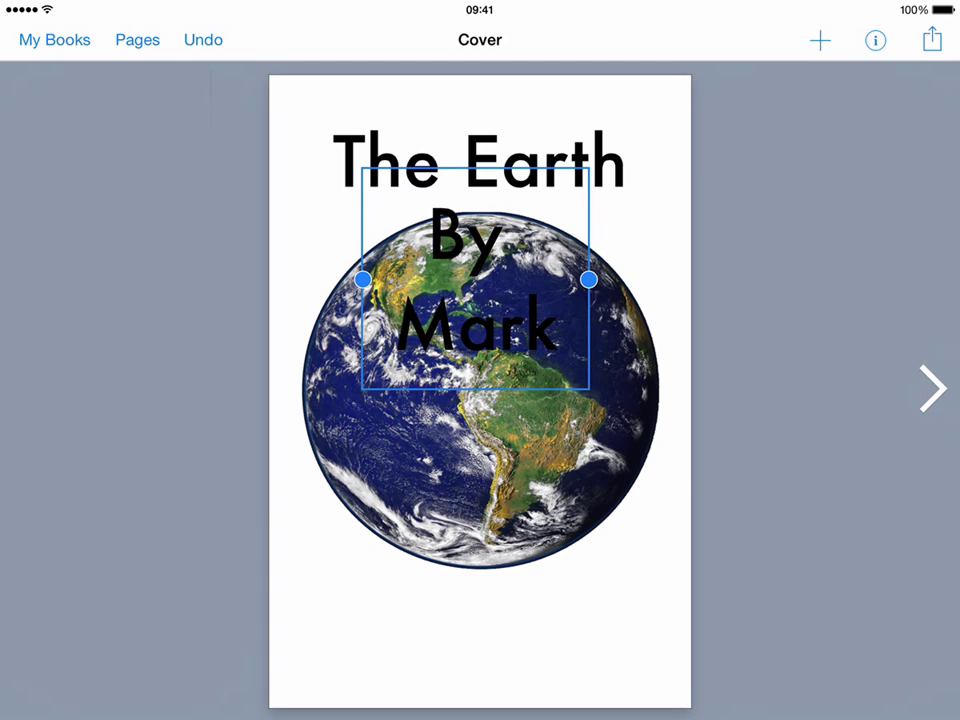
Step: Reduce the 'By Mark' text size and drag it to the bottom of the cover
left_click(874, 40)
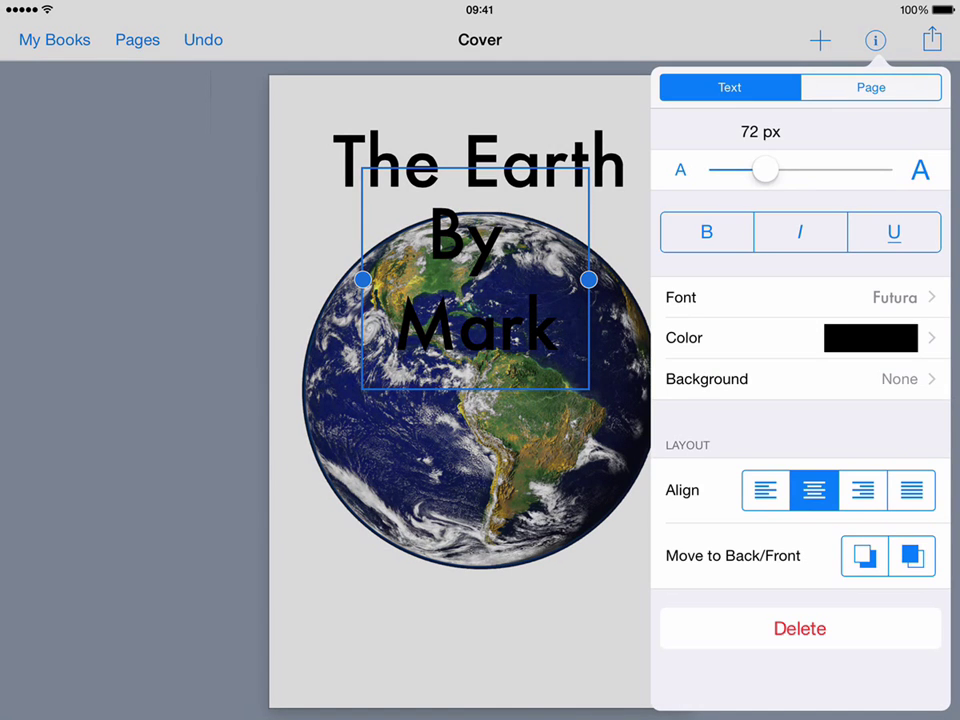
left_click_drag(765, 169, 742, 169)
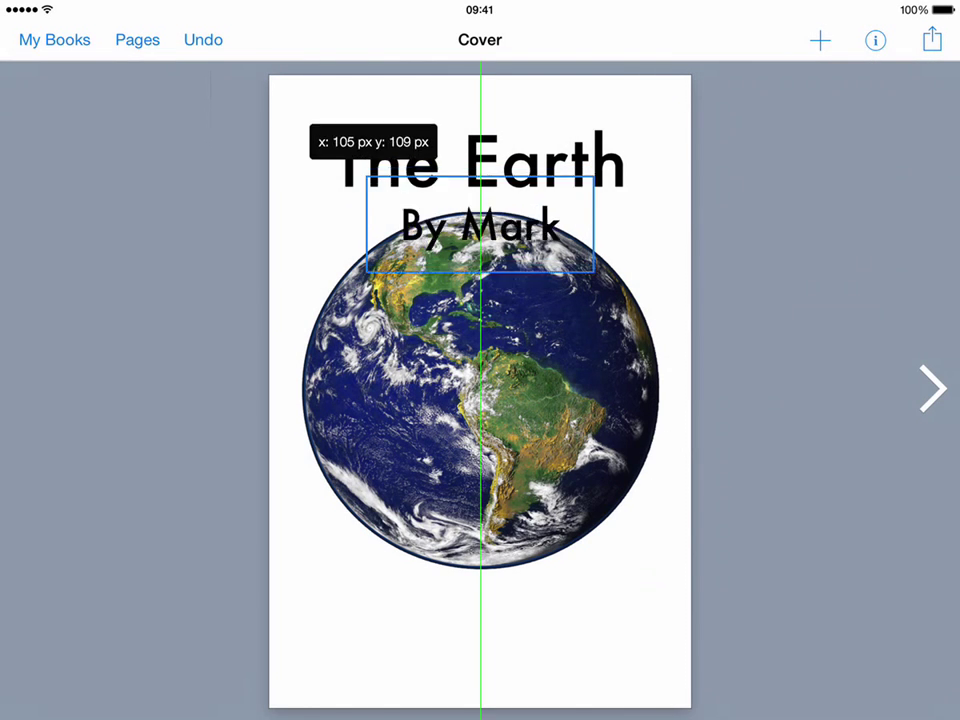
left_click_drag(480, 225, 480, 628)
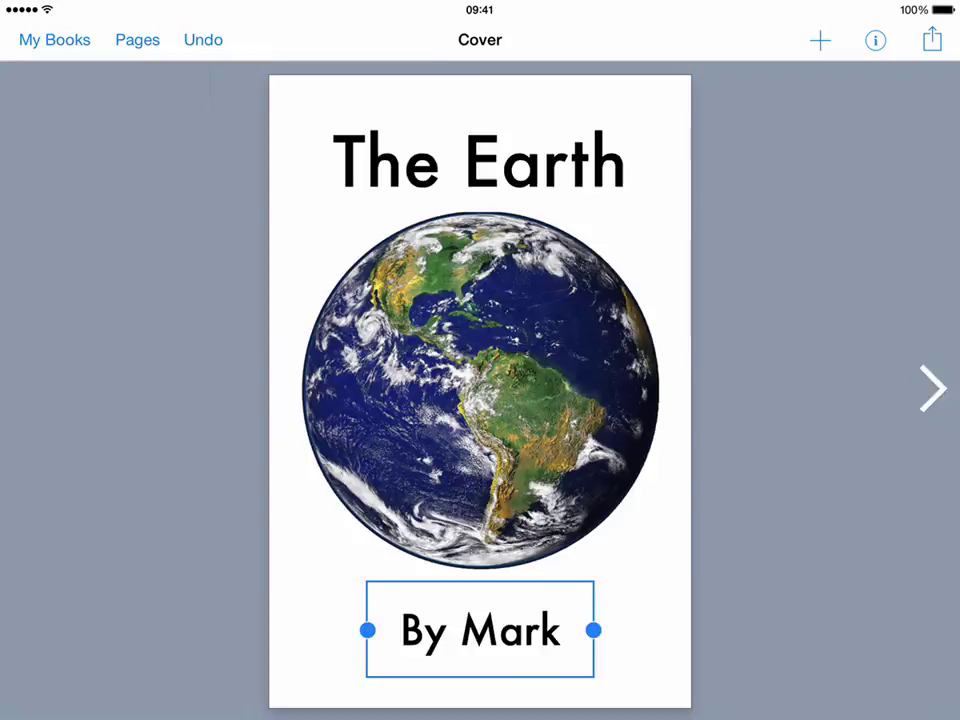
Step: Advance to the blank pages 2 and 3 and show the add-item choices
left_click(930, 388)
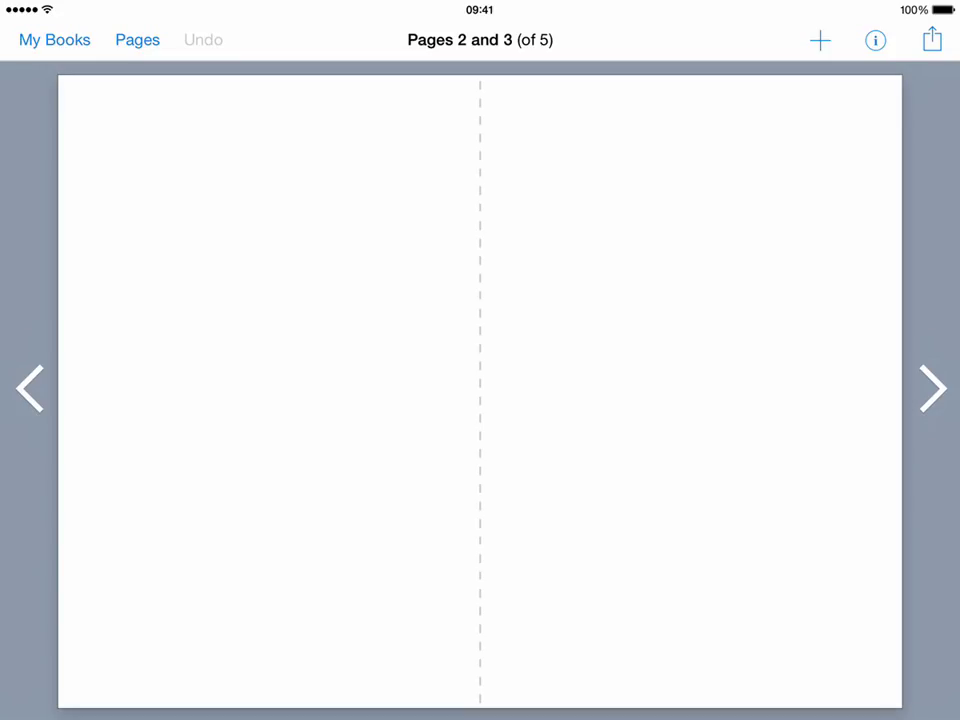
left_click(819, 40)
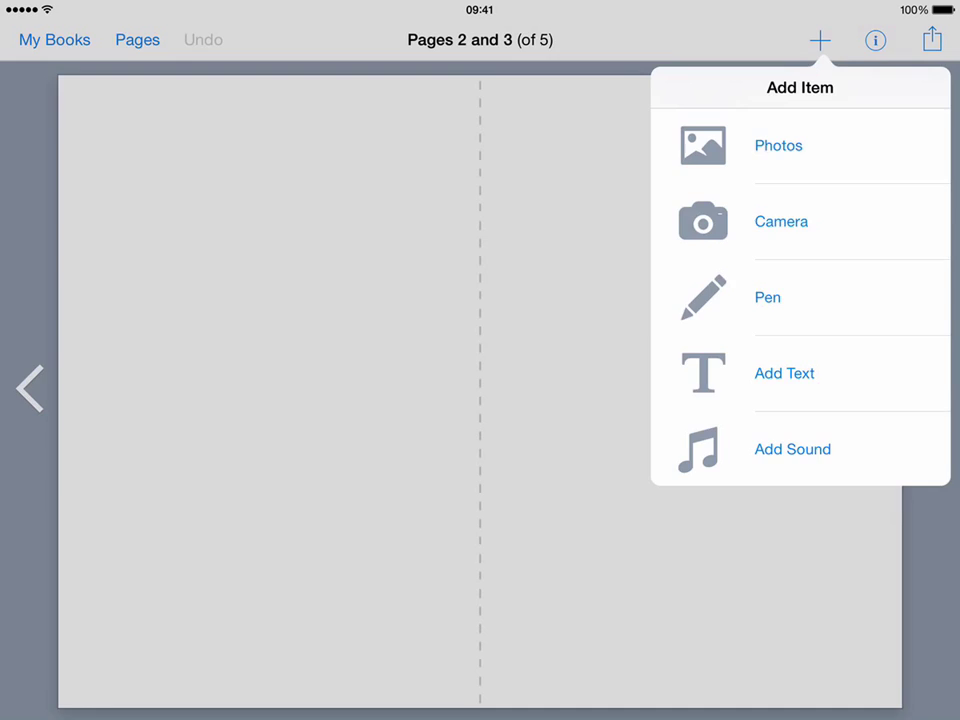
Step: Freehand-draw a blue globe with two green landmasses on page 2, adjusting line thickness
left_click(767, 297)
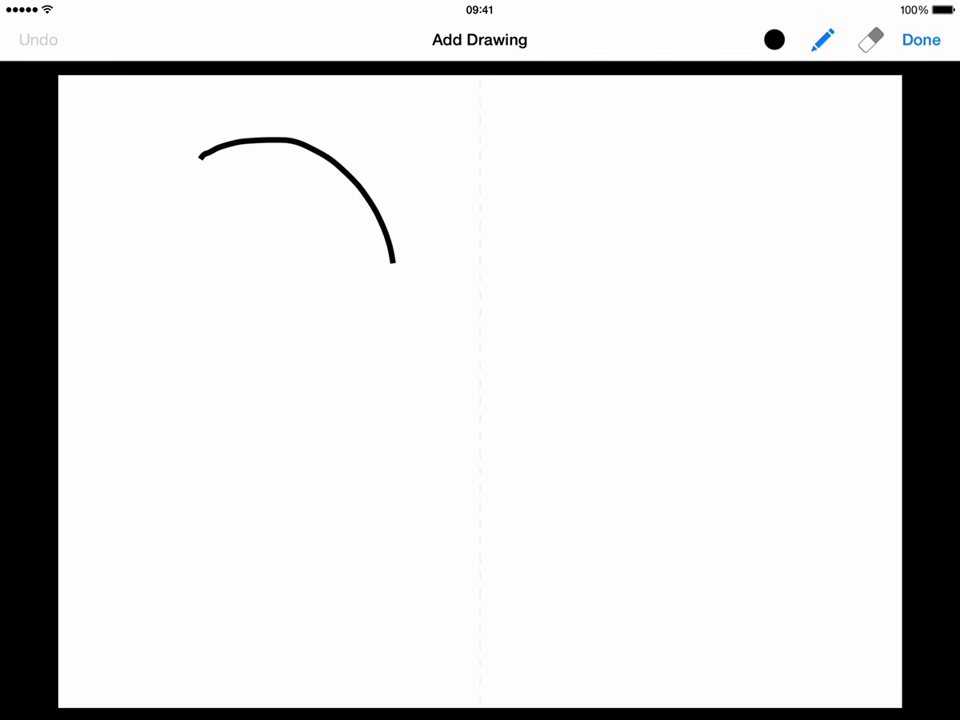
left_click(774, 40)
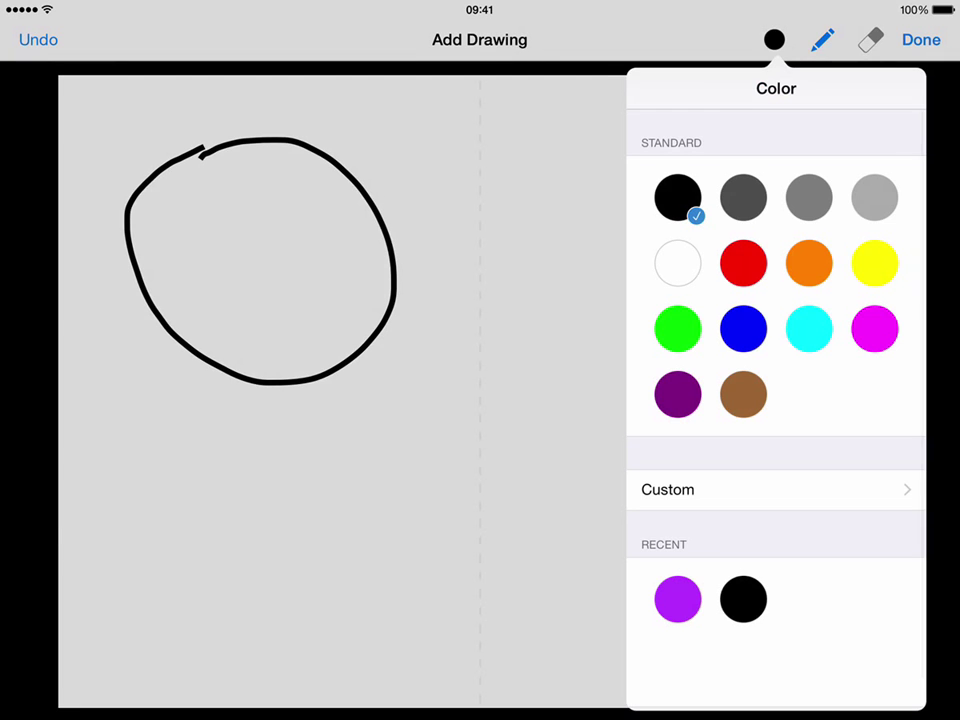
left_click(743, 328)
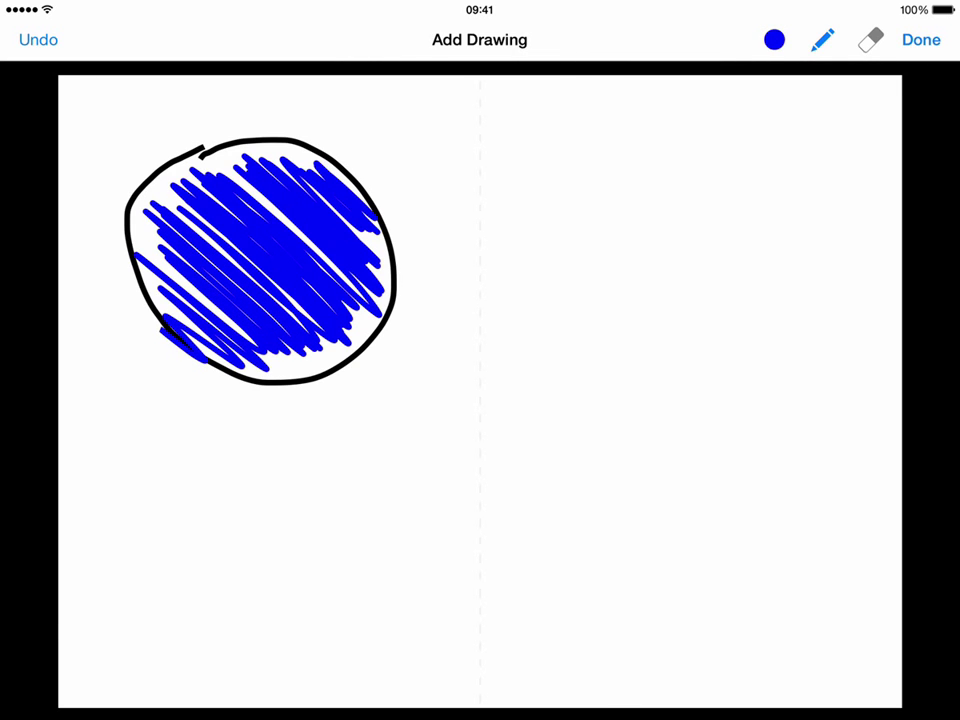
left_click(774, 40)
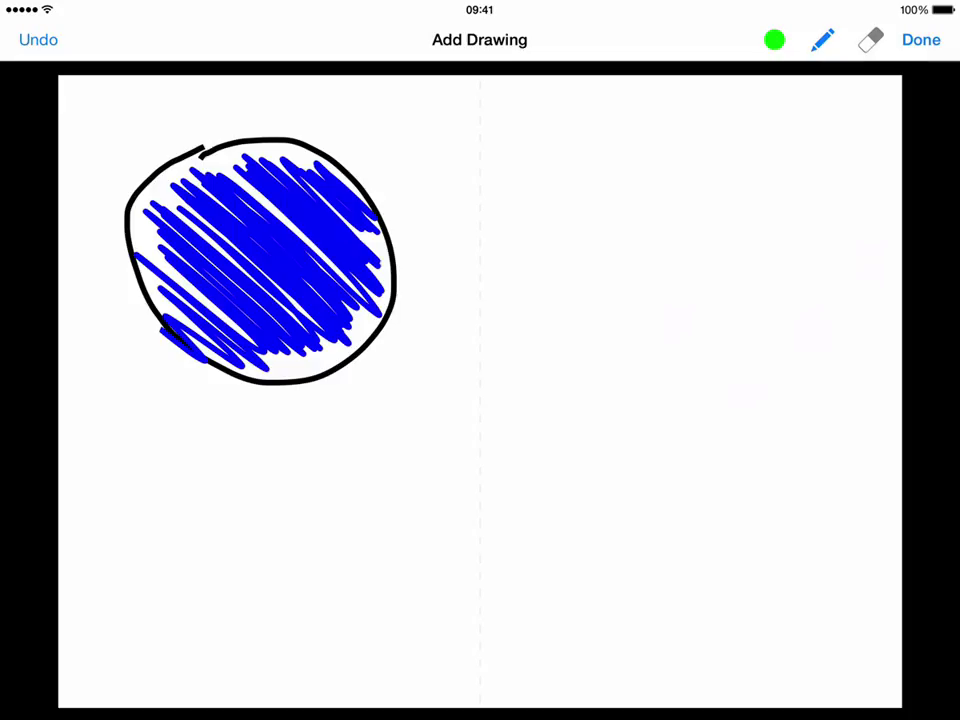
left_click_drag(250, 260, 310, 200)
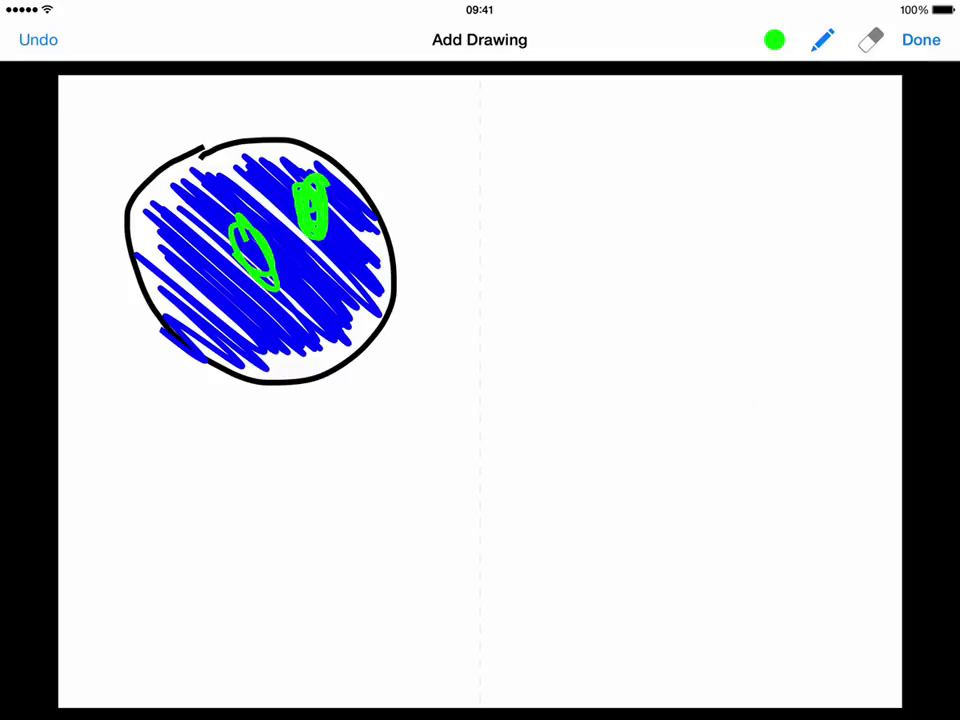
left_click_drag(320, 310, 345, 340)
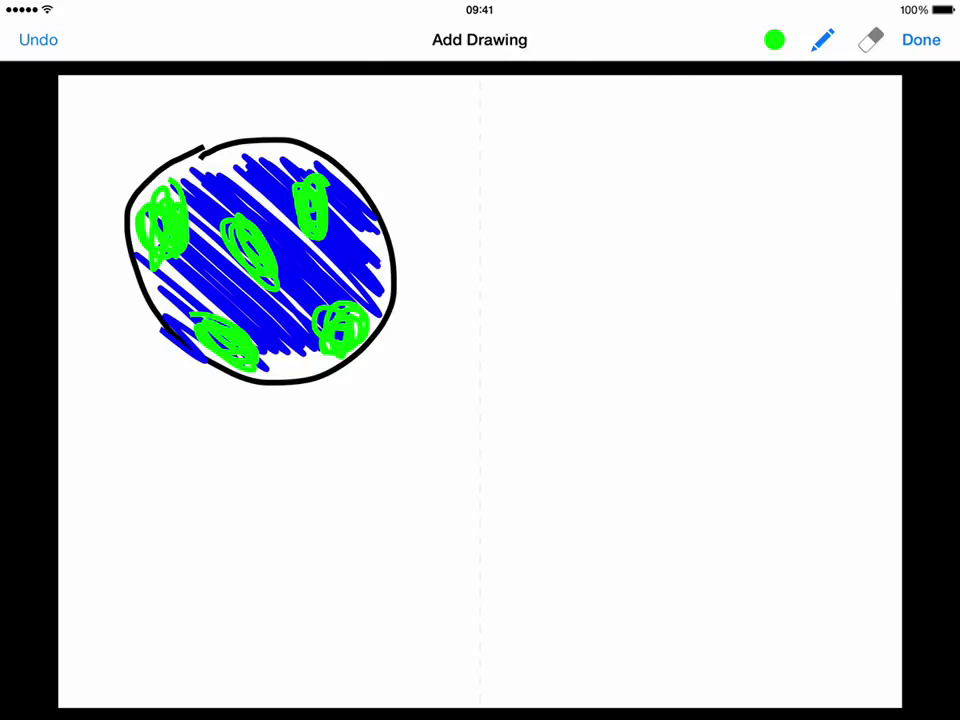
left_click(821, 40)
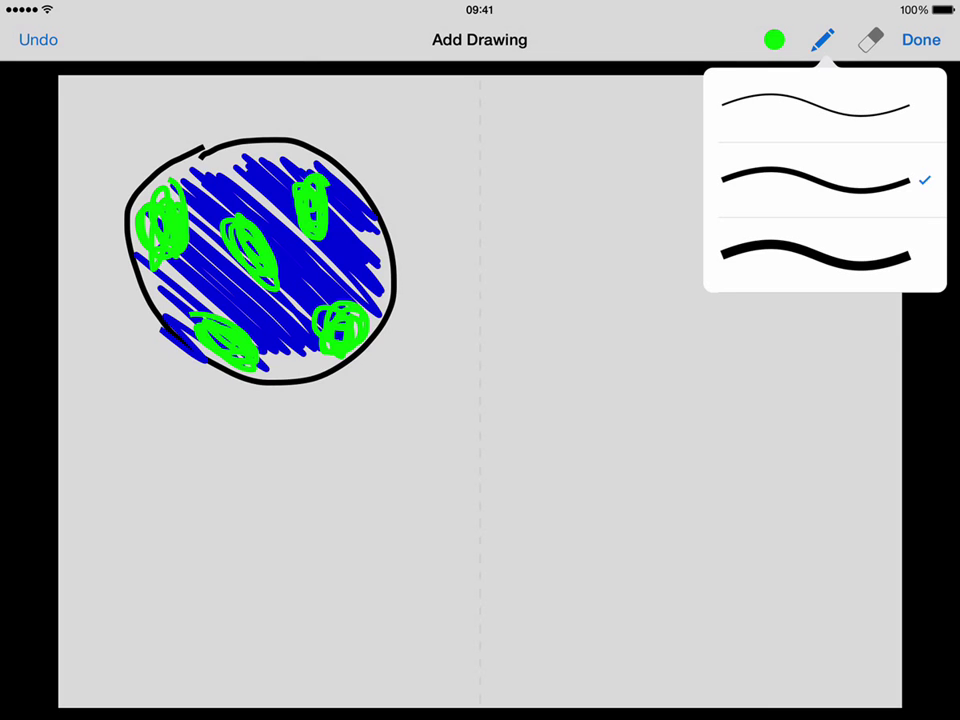
left_click(919, 40)
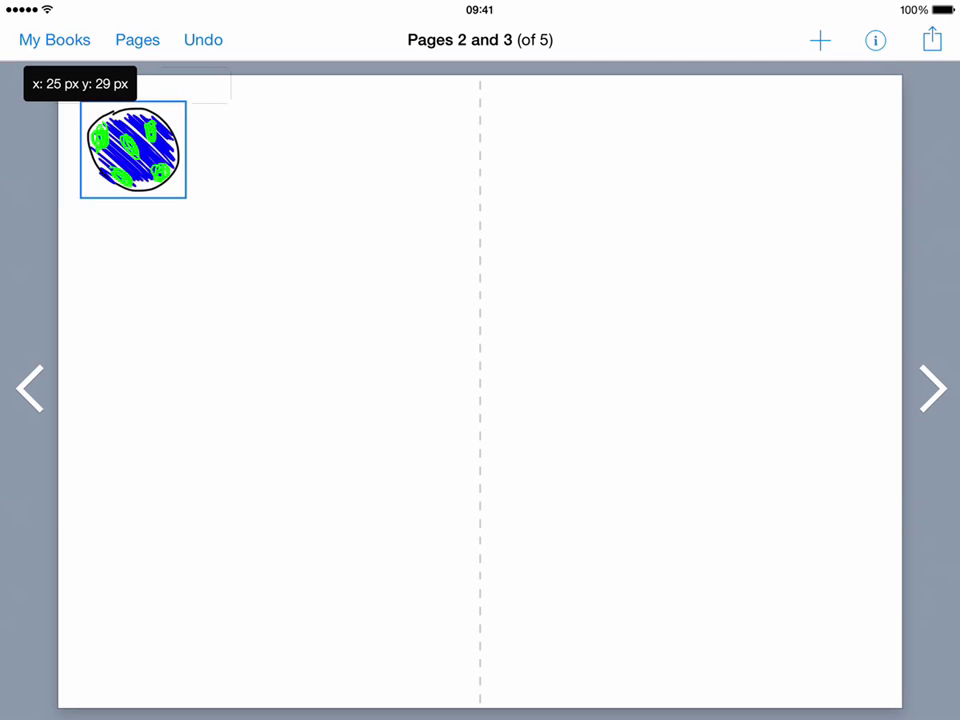
Step: Move the hand-drawn globe slightly down and right on page 2
left_click_drag(132, 150, 139, 159)
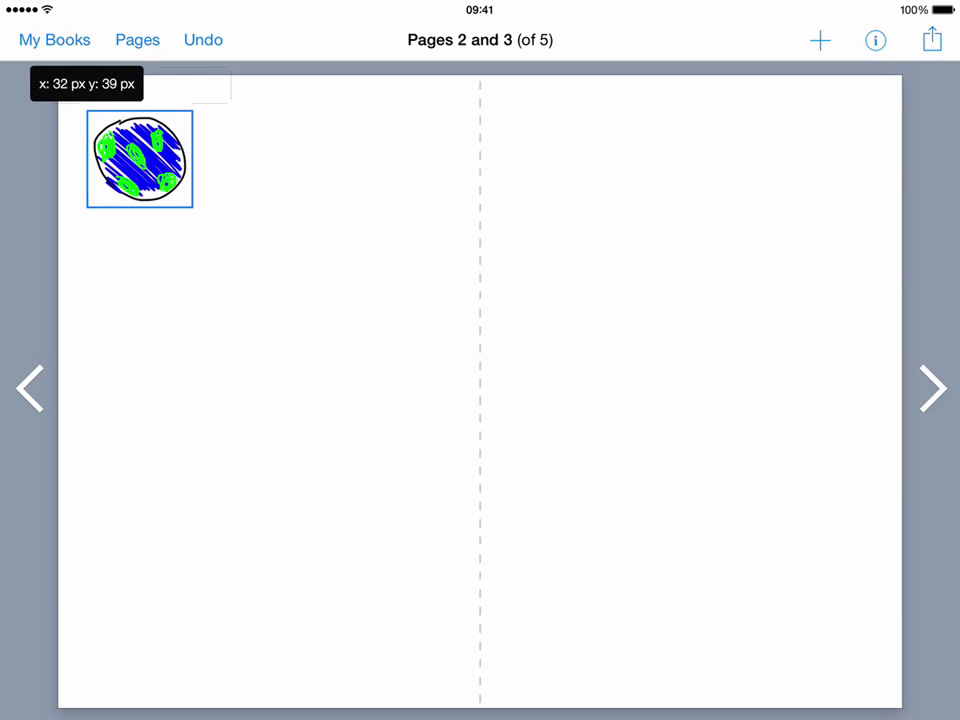
left_click(139, 160)
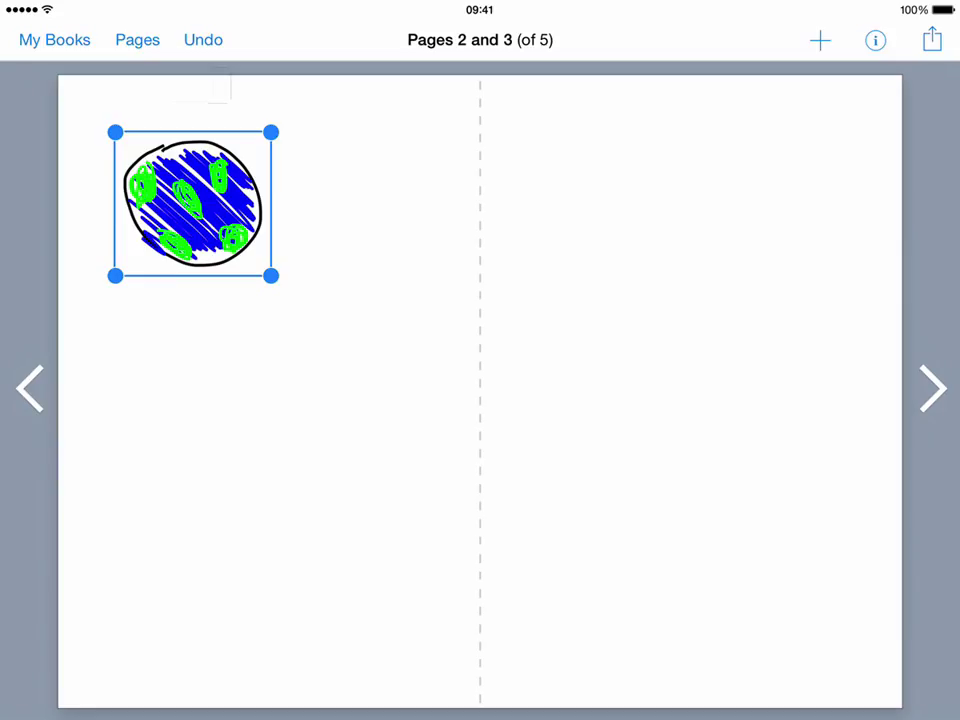
Step: Record a sound clip, play it back, and drag it over the hand-drawn Earth
left_click(819, 40)
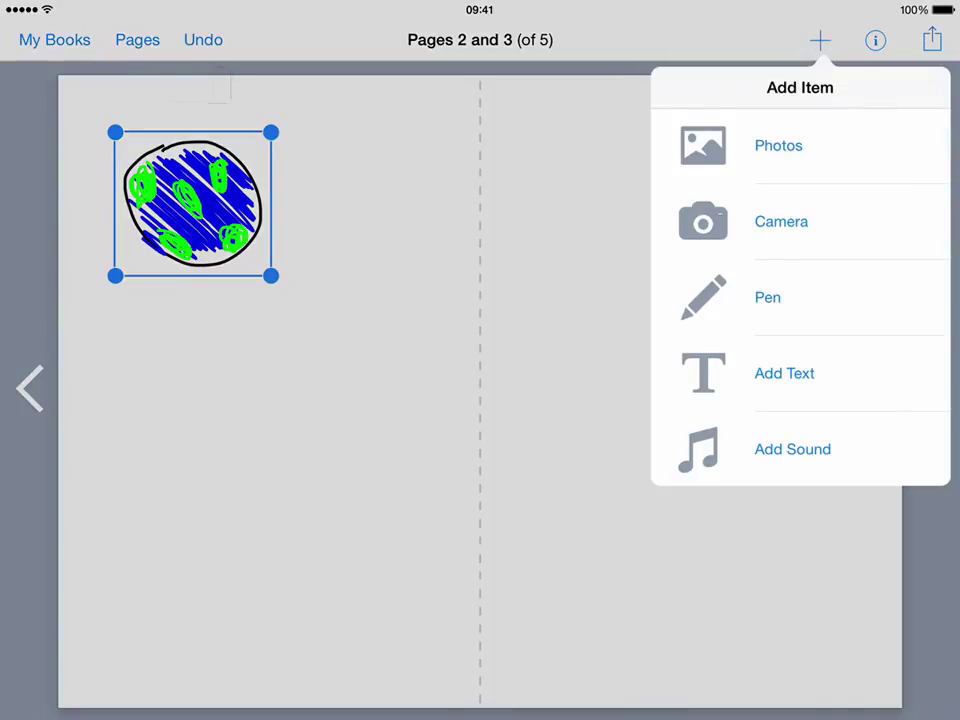
left_click(792, 449)
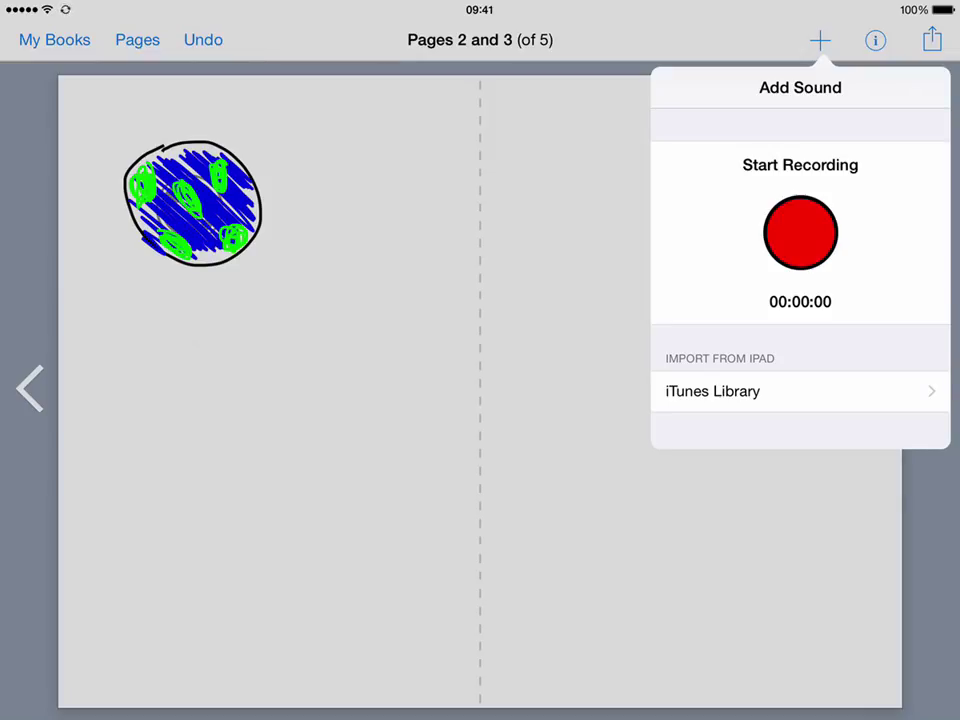
left_click(800, 233)
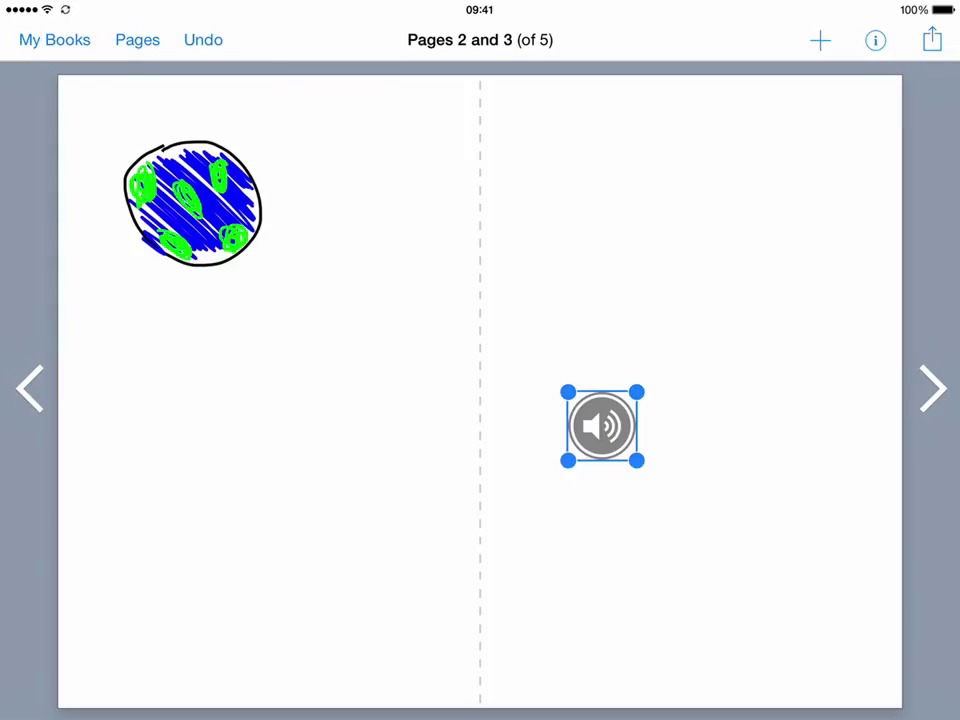
left_click(602, 426)
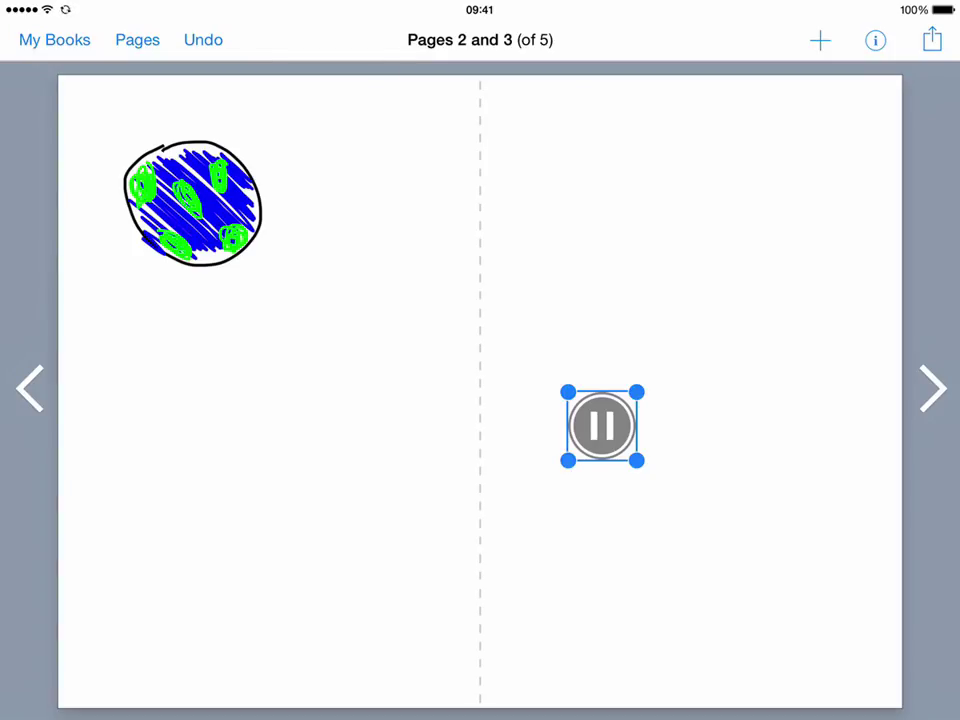
left_click(602, 426)
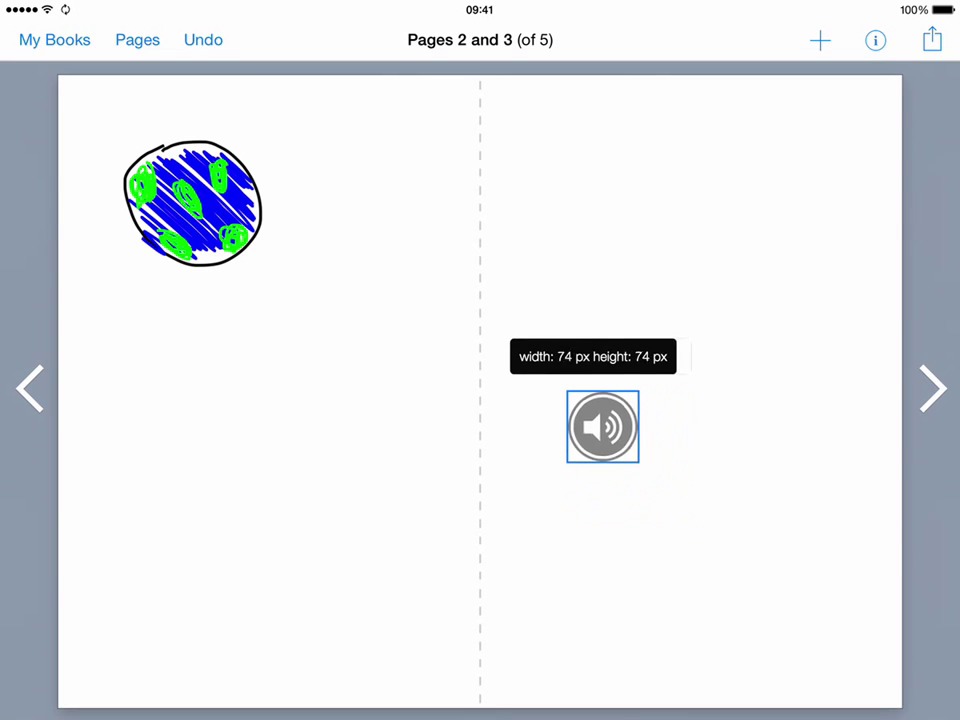
left_click_drag(603, 427, 238, 260)
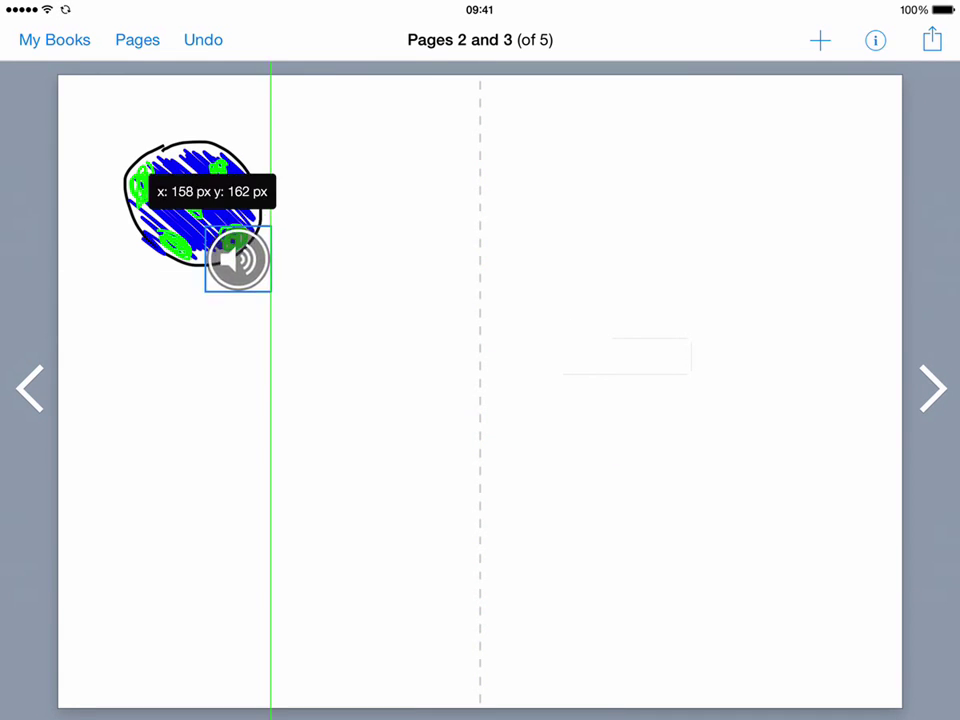
left_click_drag(237, 258, 185, 203)
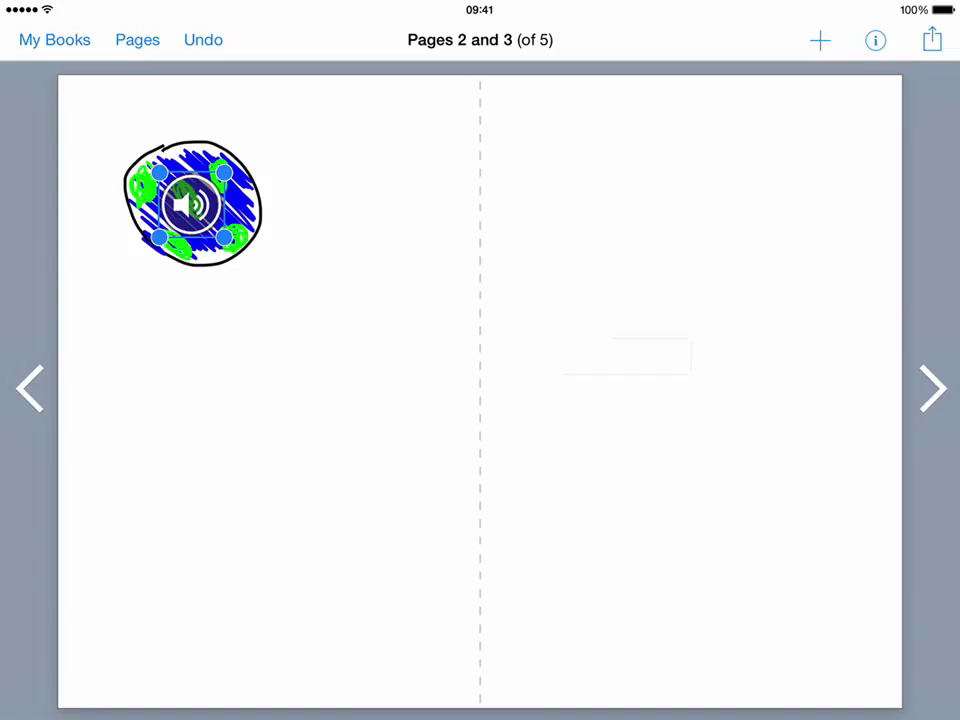
Step: Insert the NewsCast video from the Camera Roll and position it beneath the Earth drawing
left_click(819, 40)
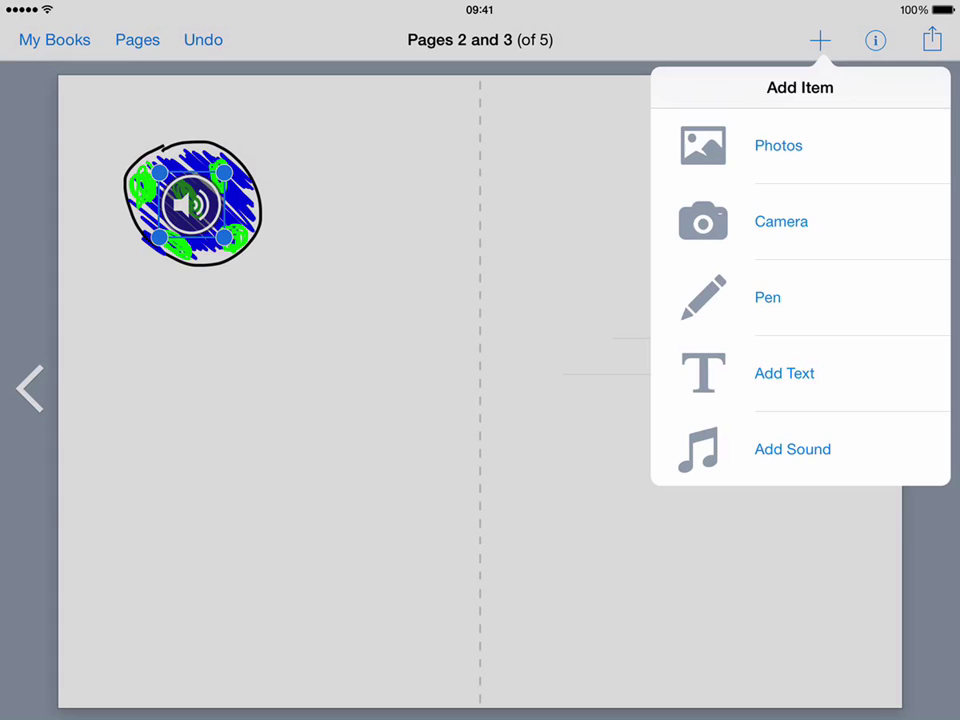
left_click(778, 145)
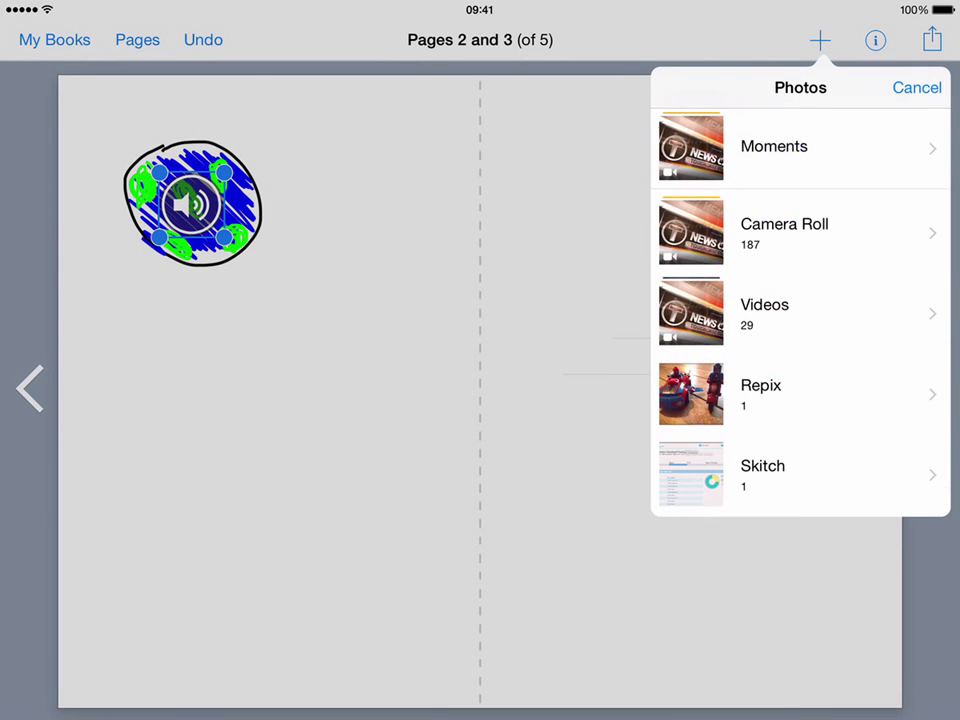
left_click(784, 232)
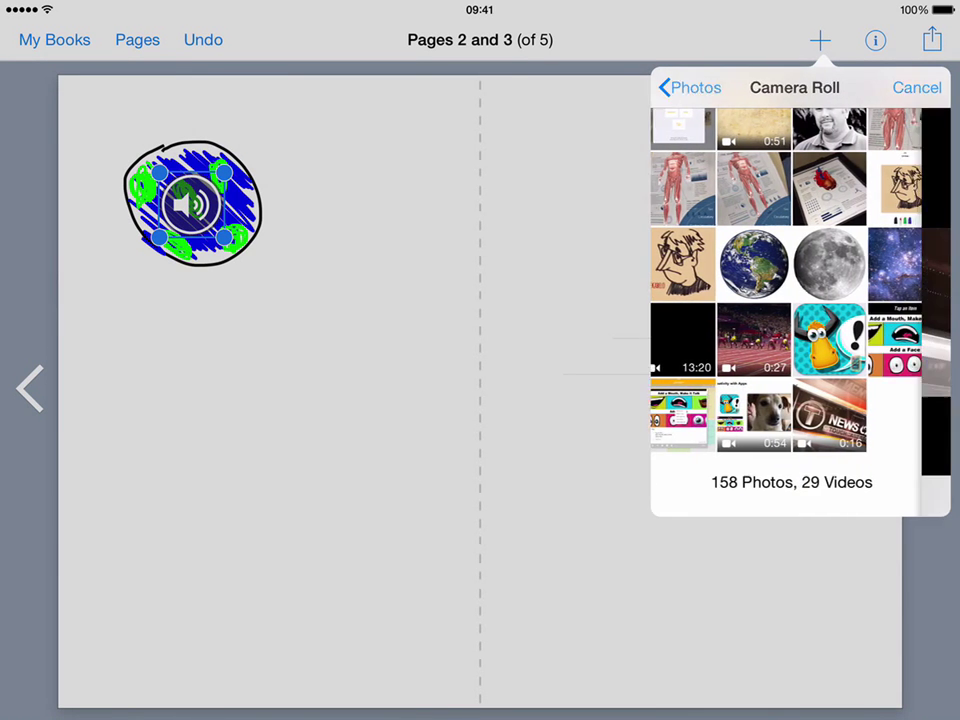
left_click(829, 415)
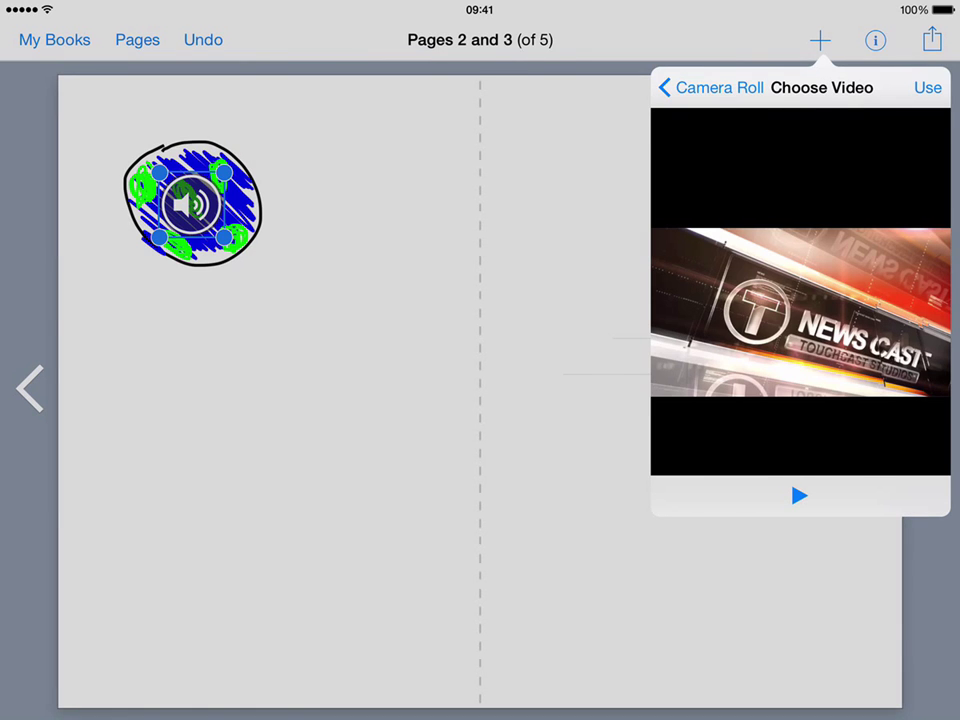
left_click(926, 87)
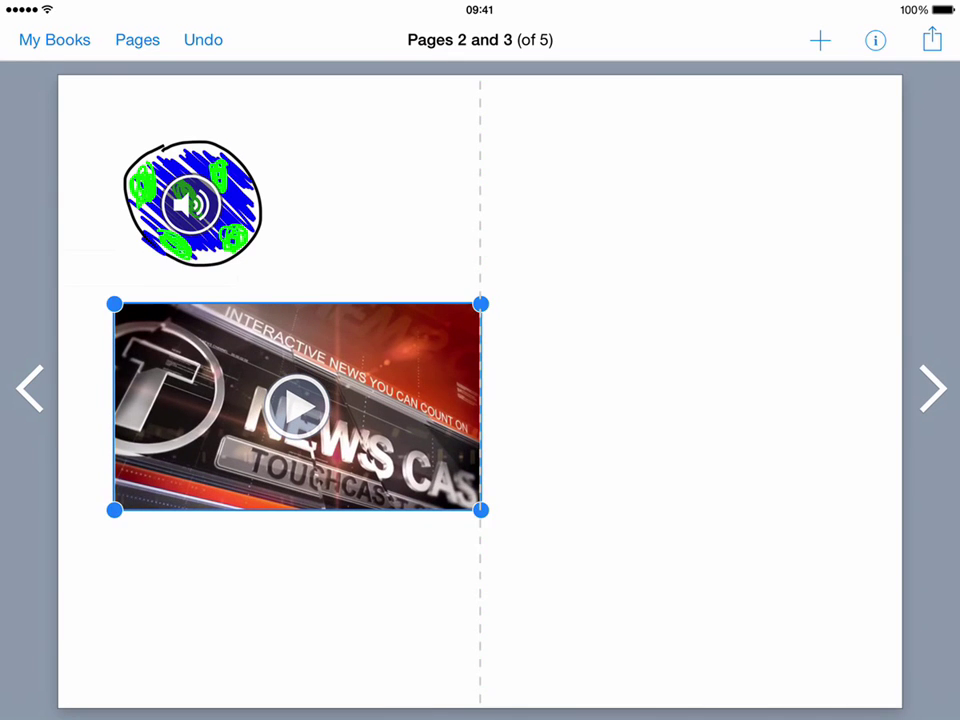
left_click_drag(297, 407, 290, 441)
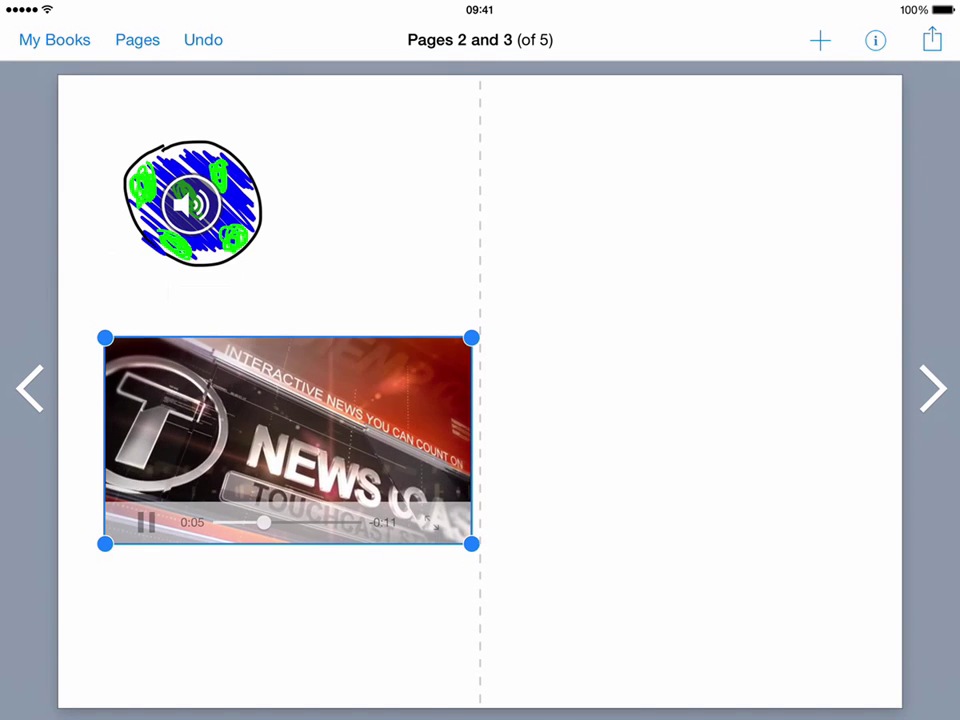
Step: Stop the news video and show its details: 16-second duration, 4.17 MB
left_click(145, 522)
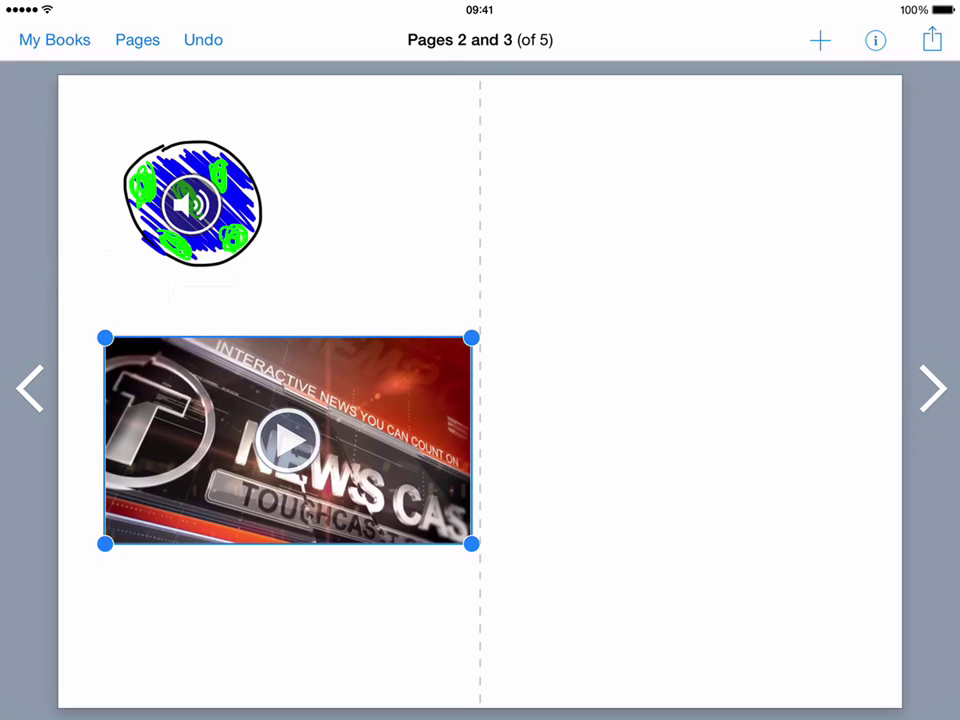
left_click(874, 40)
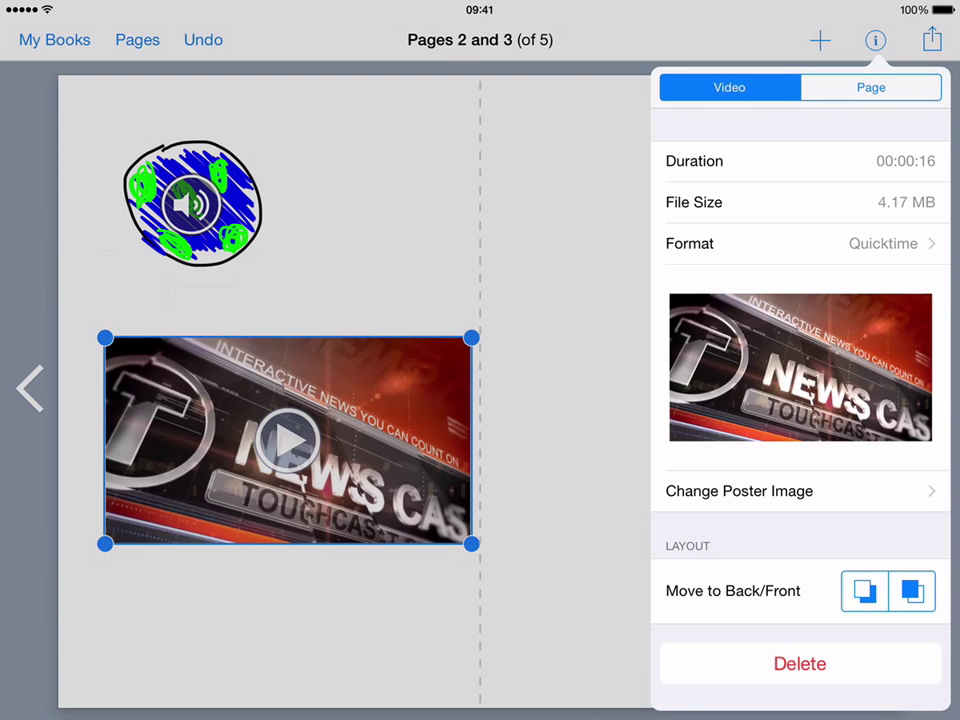
Step: Preview the video's poster image frames, then show the spread's Page settings
left_click(739, 490)
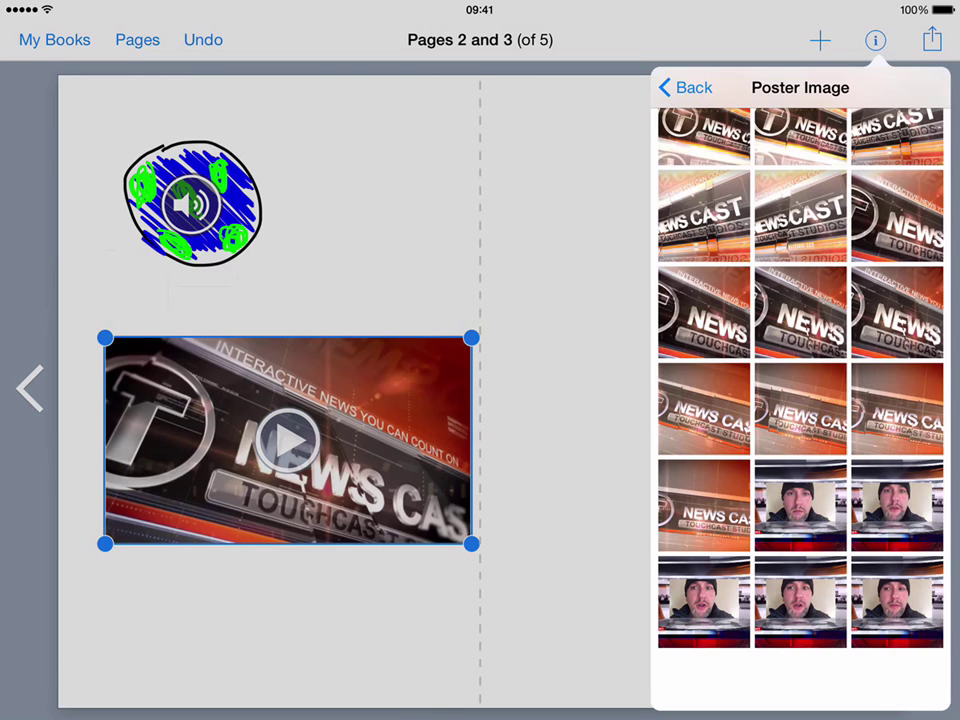
left_click(800, 505)
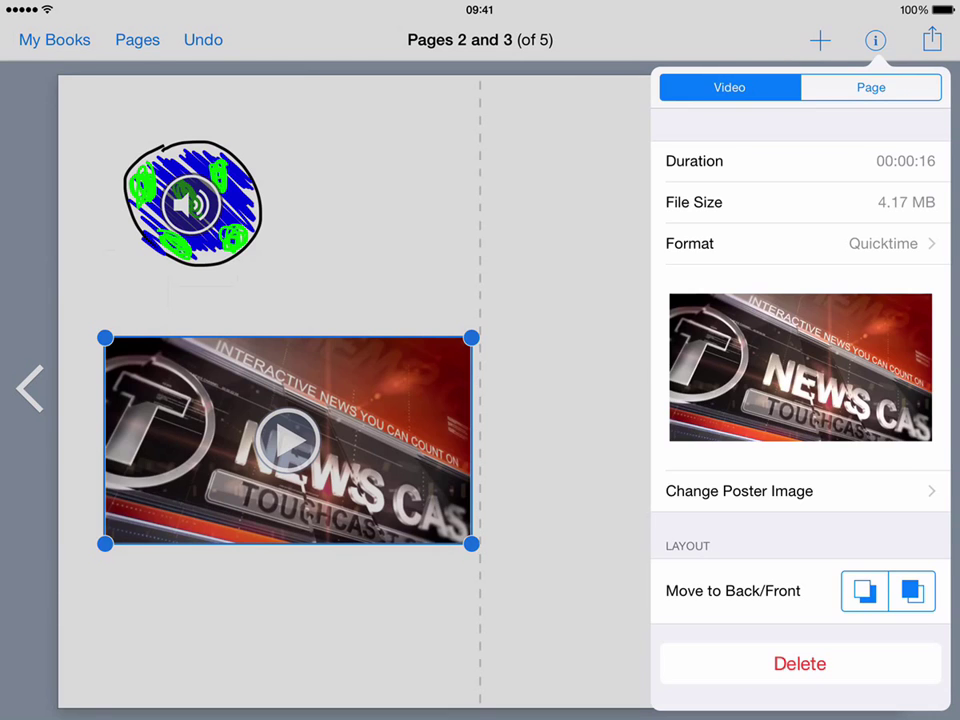
left_click(870, 87)
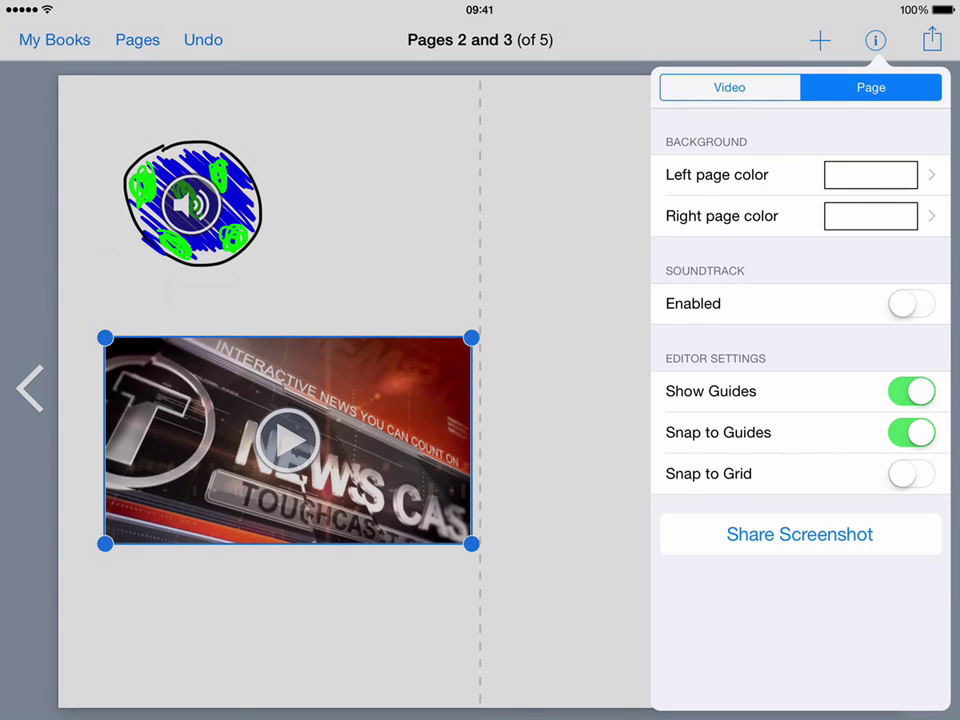
left_click(909, 303)
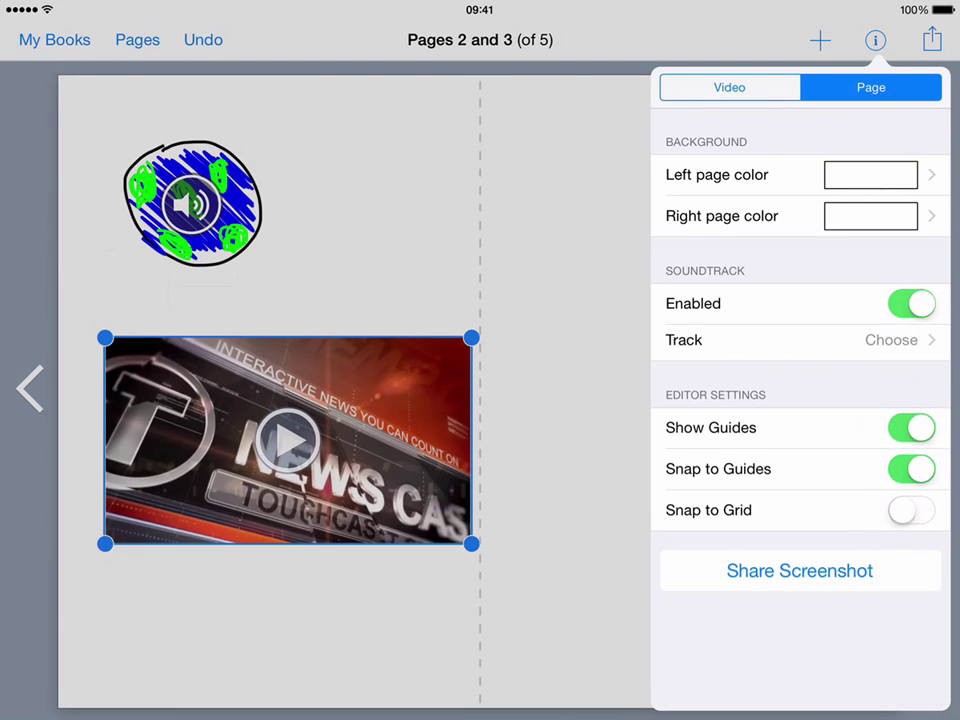
left_click(890, 340)
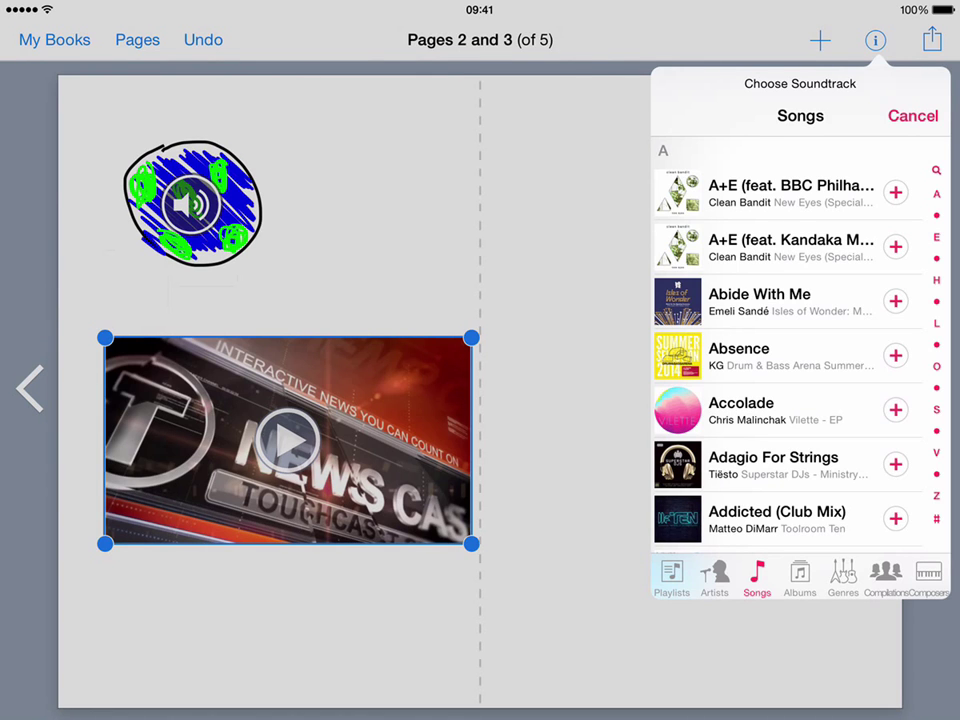
left_click(911, 115)
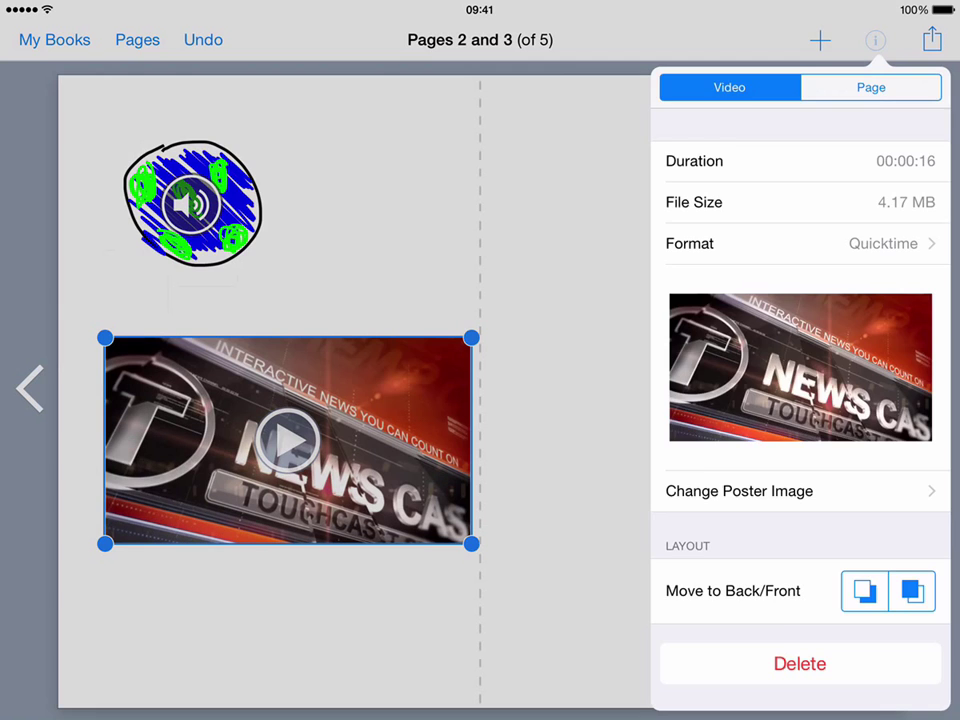
left_click(870, 87)
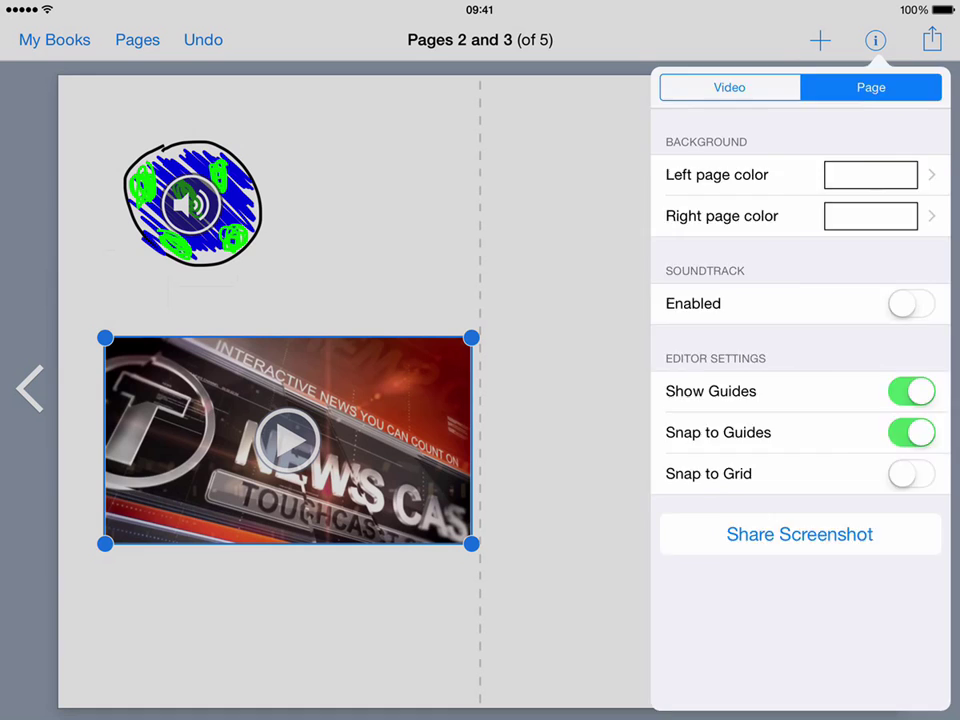
Step: Set the left page background to cyan and close the inspector to view the spread
left_click(870, 174)
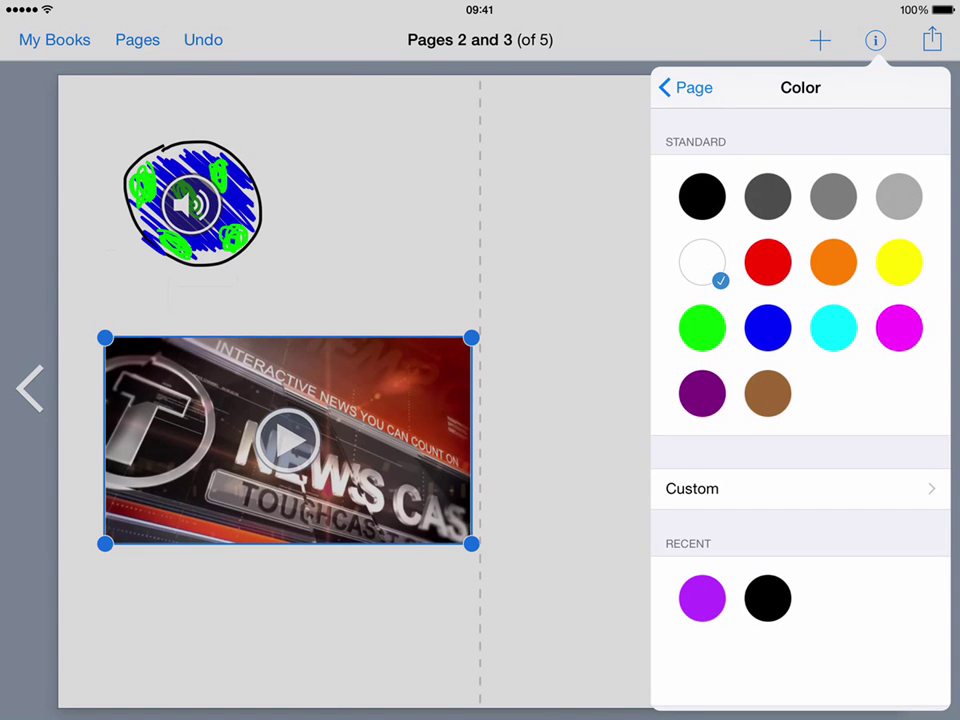
left_click(833, 328)
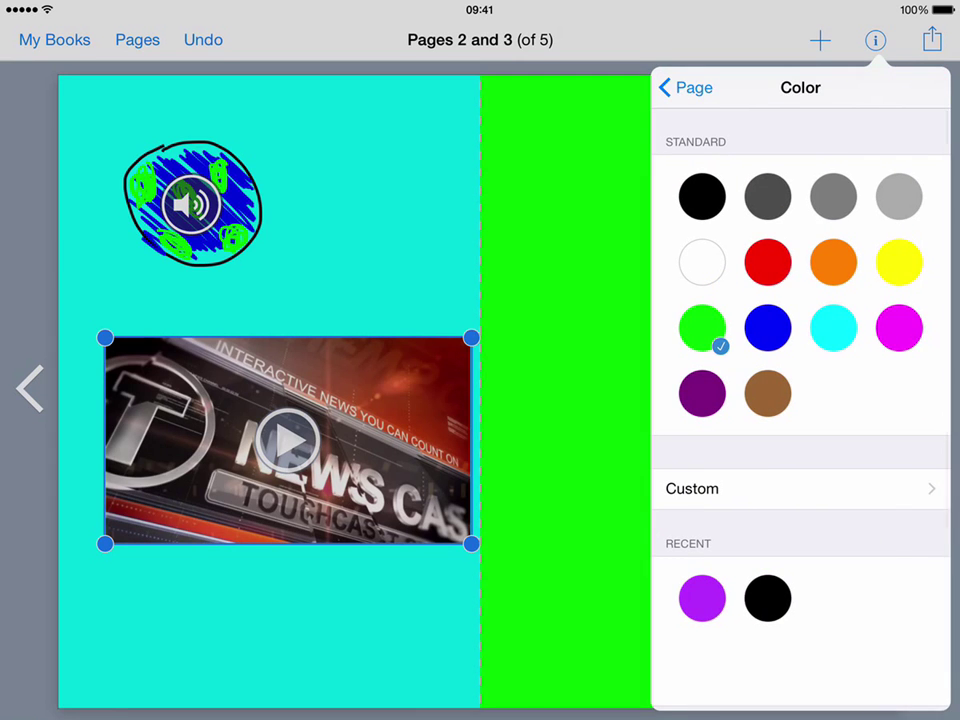
left_click(684, 87)
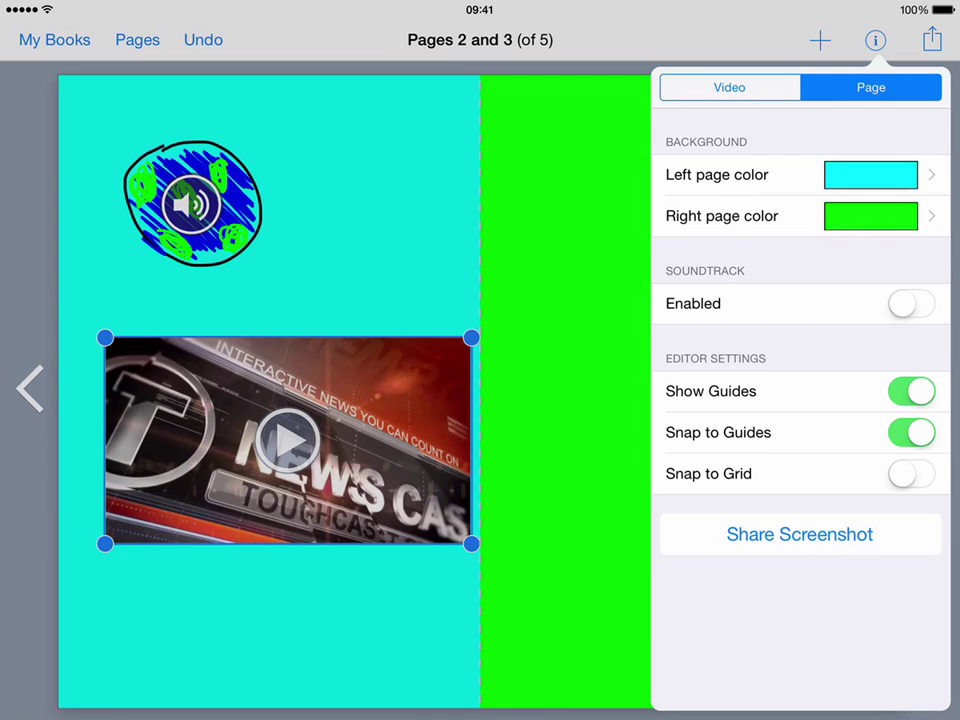
left_click(875, 40)
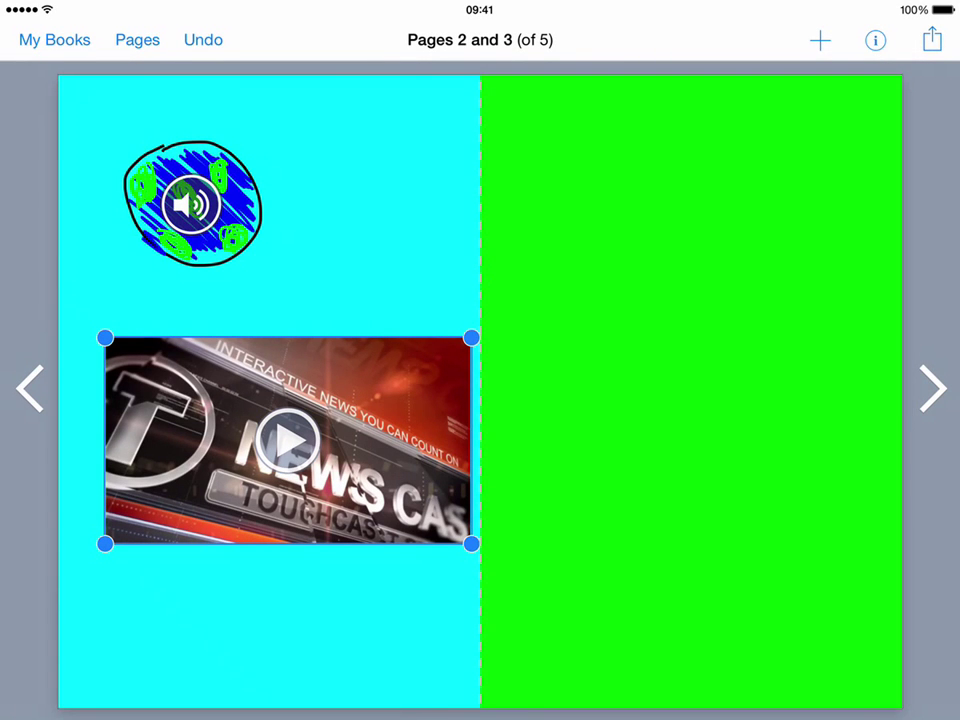